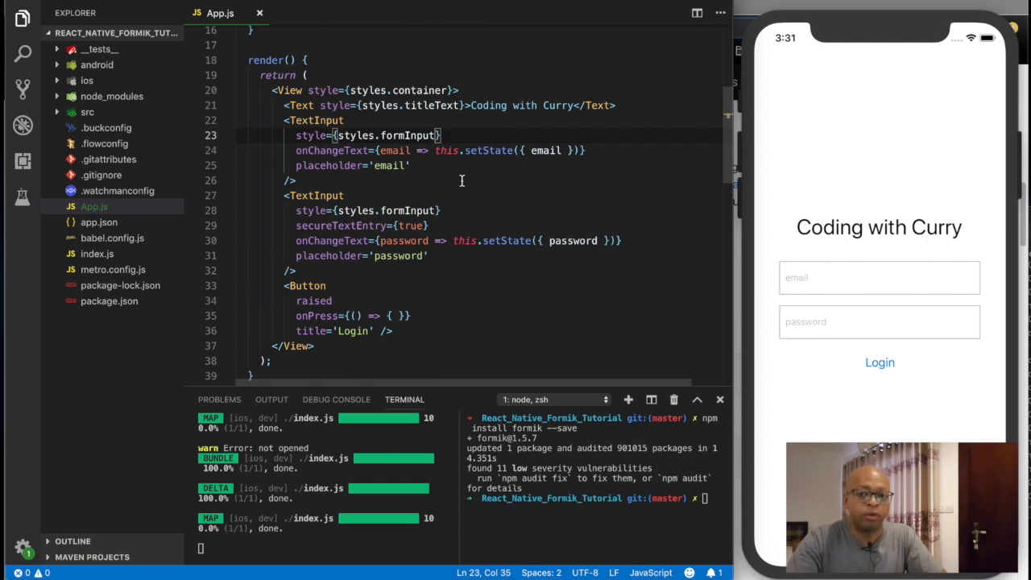
pyautogui.moveTo(701, 119)
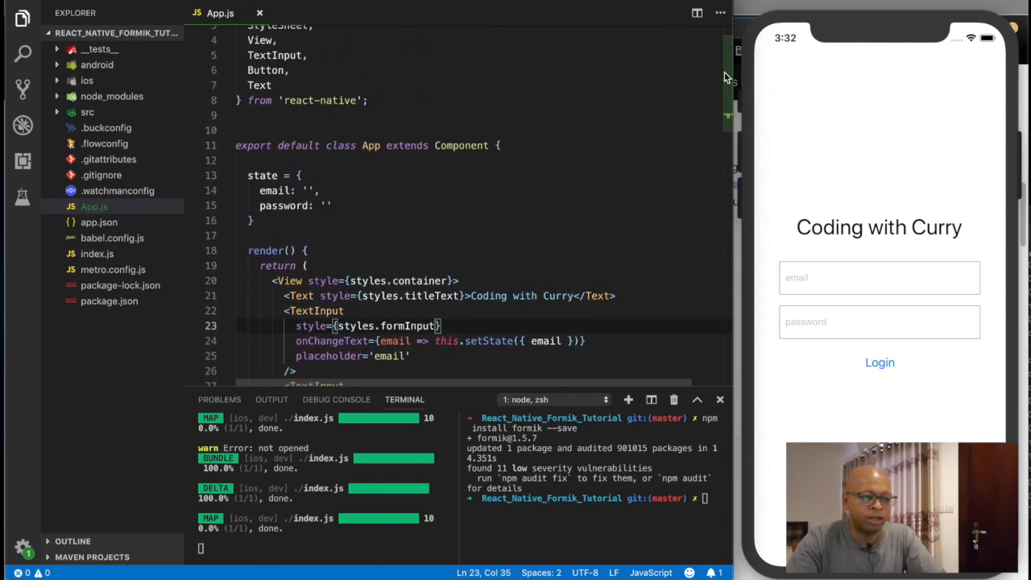
# Scroll through App.js, highlighting the Login button's onPress prop.
pyautogui.scroll(-3)
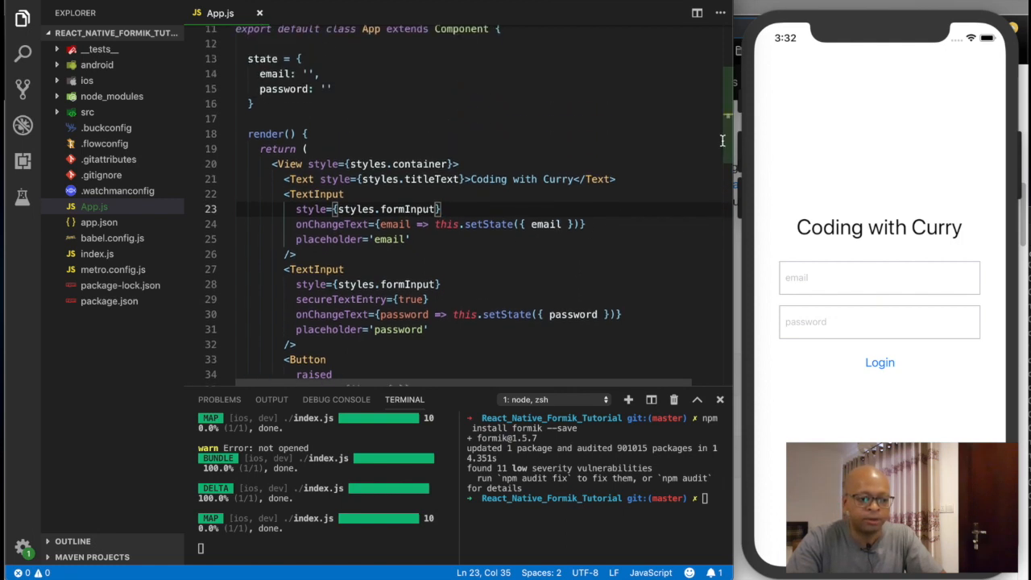
pyautogui.scroll(-3)
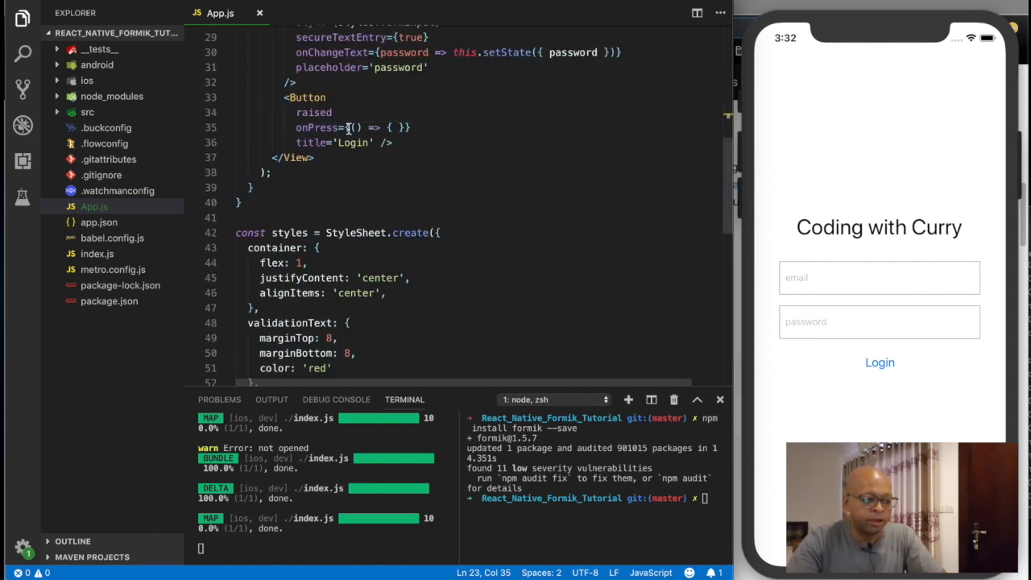
pyautogui.doubleClick(318, 127)
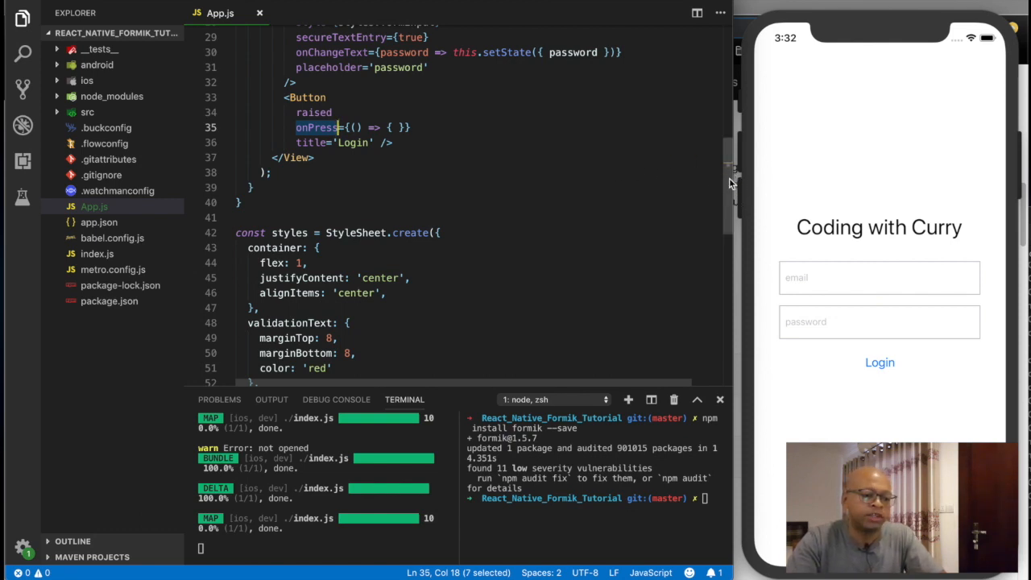
pyautogui.scroll(-3)
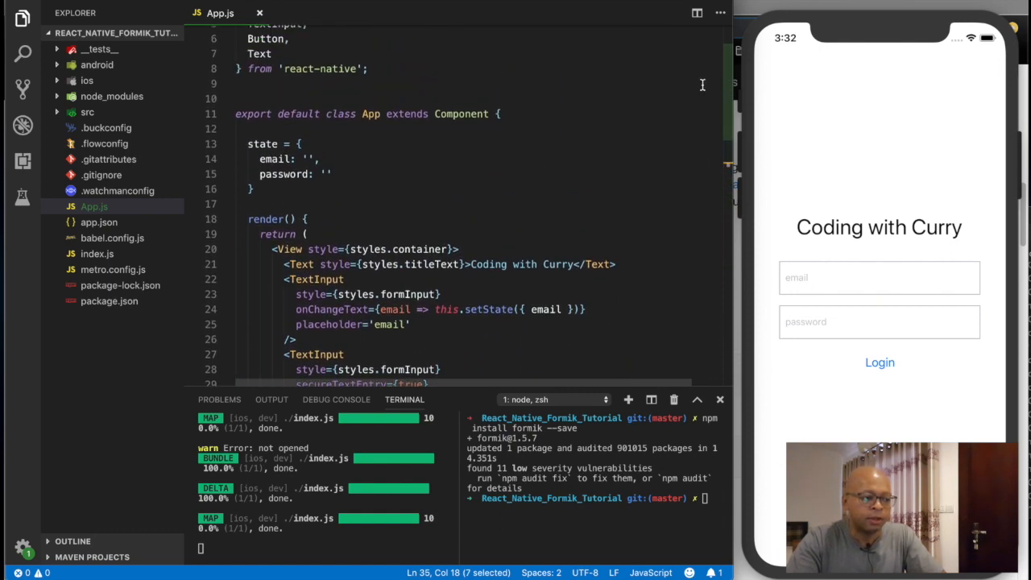
pyautogui.scroll(3)
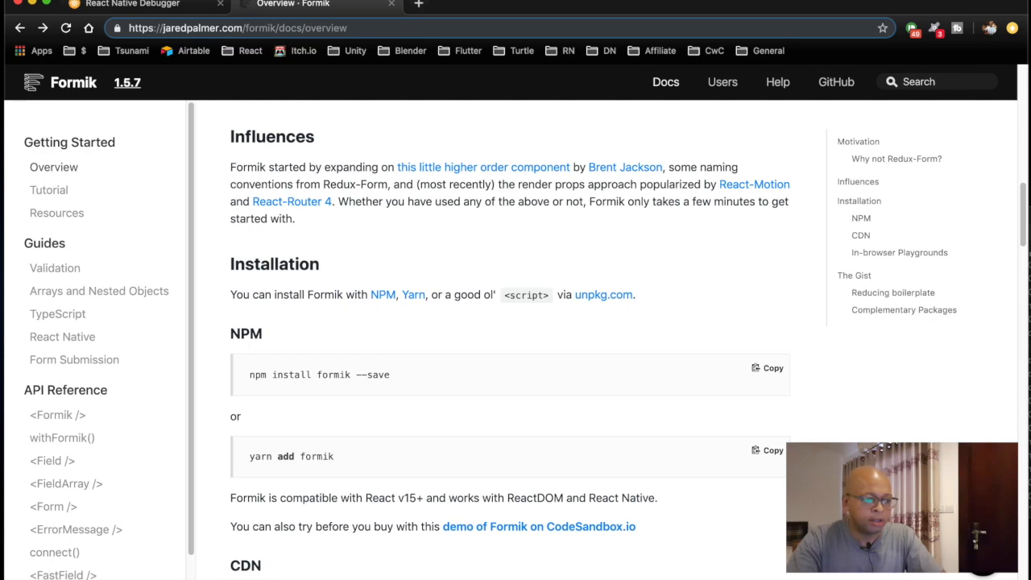
pyautogui.scroll(3)
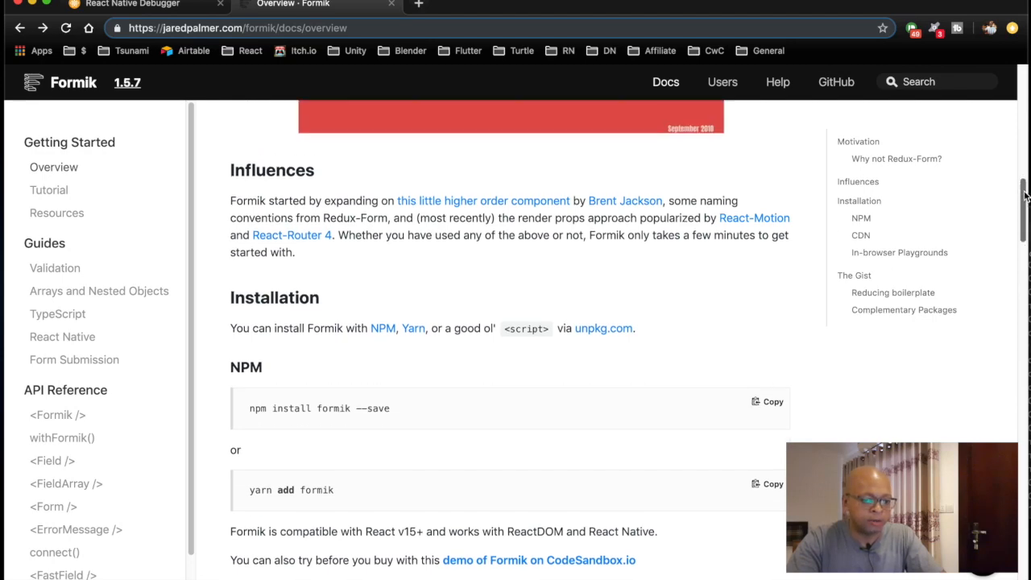
pyautogui.scroll(3)
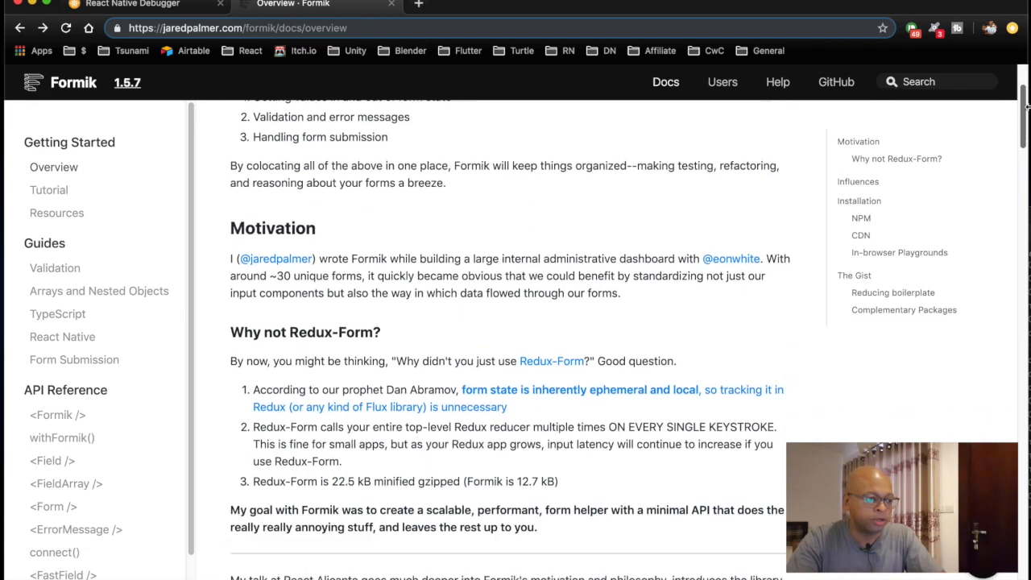
pyautogui.scroll(-3)
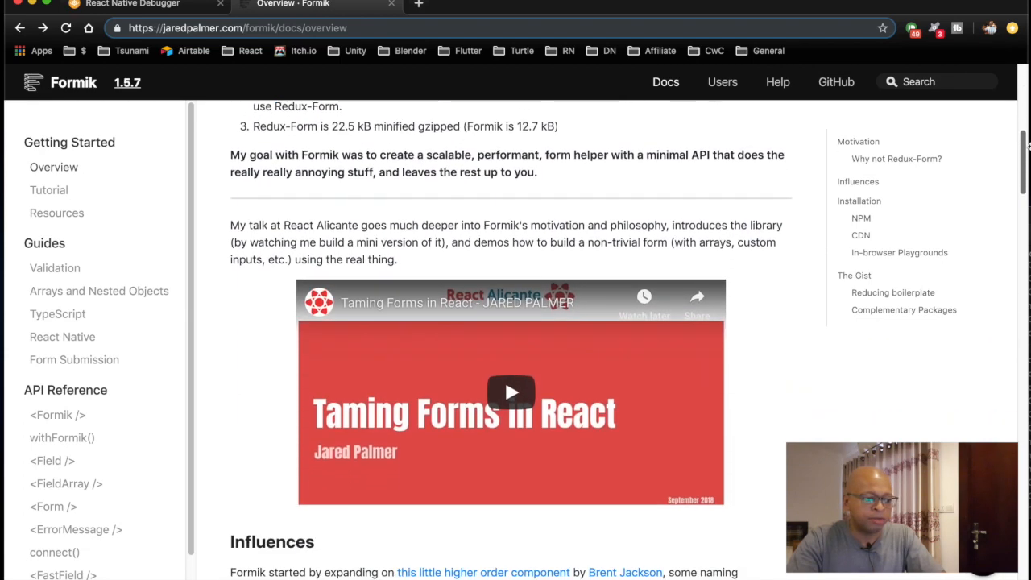
pyautogui.scroll(-3)
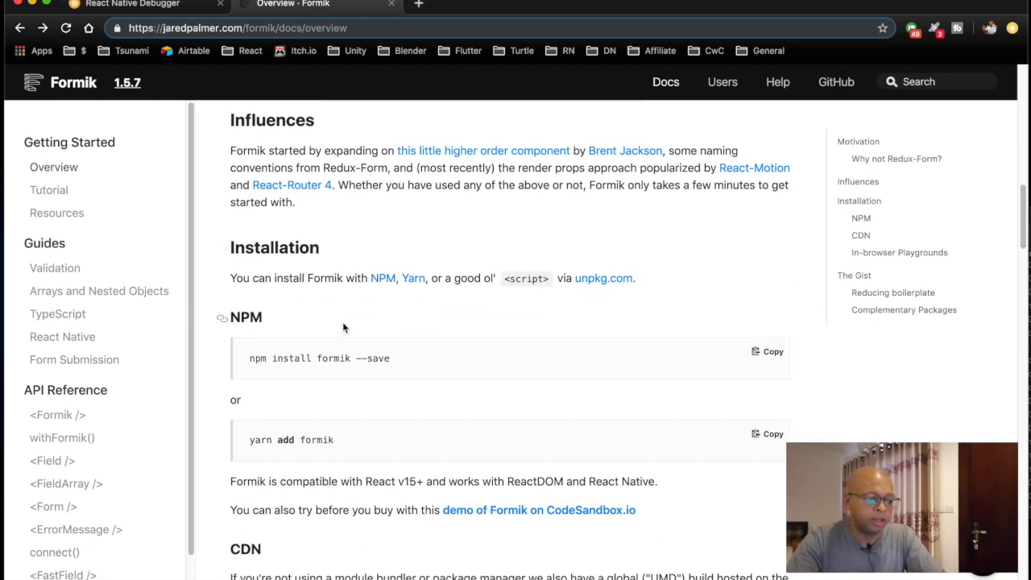
pyautogui.moveTo(367, 358)
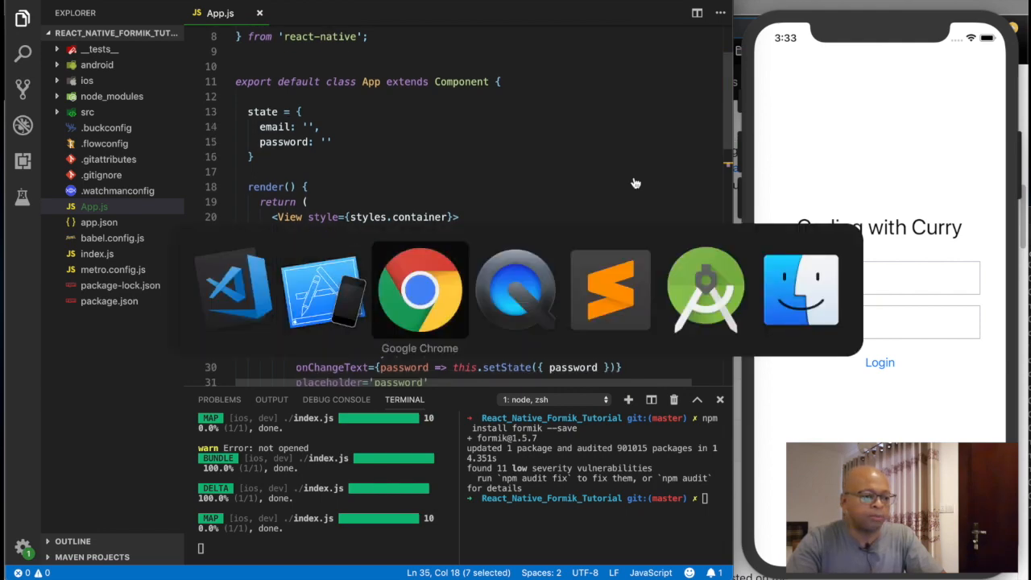
# Read the <Formik /> docs example's initialValues line, then open the withFormik() reference.
pyautogui.click(419, 290)
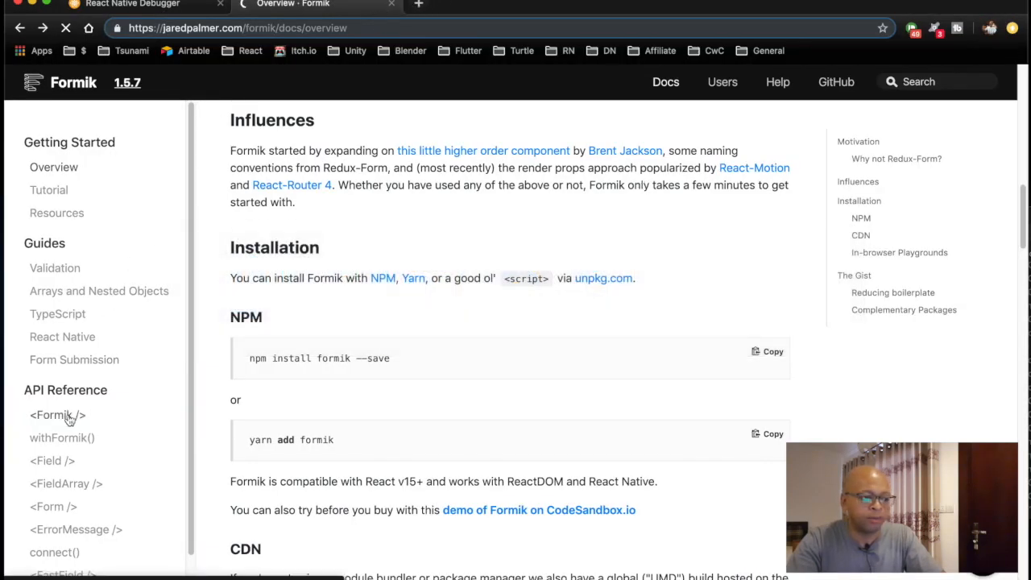
pyautogui.click(58, 415)
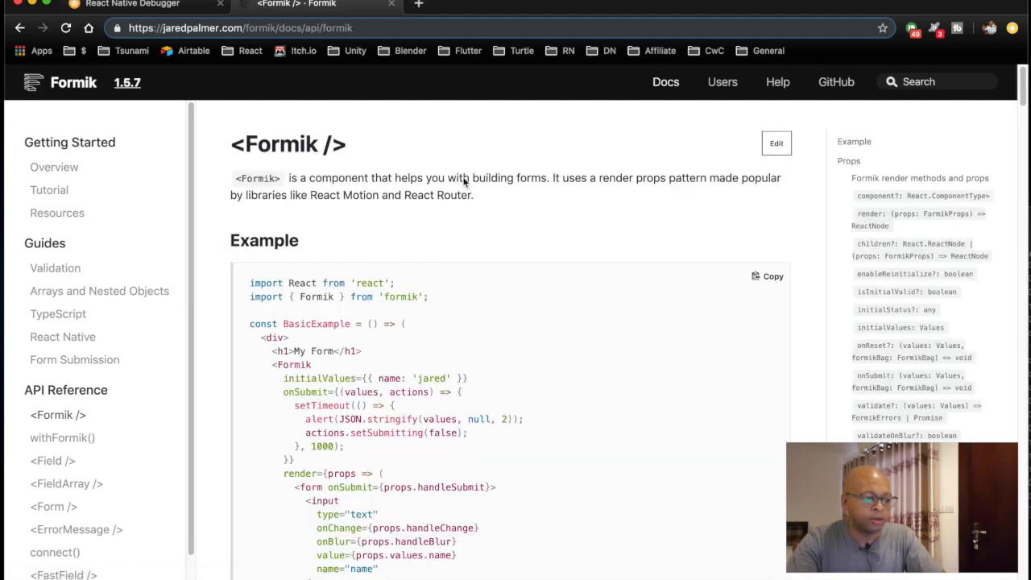
pyautogui.scroll(-3)
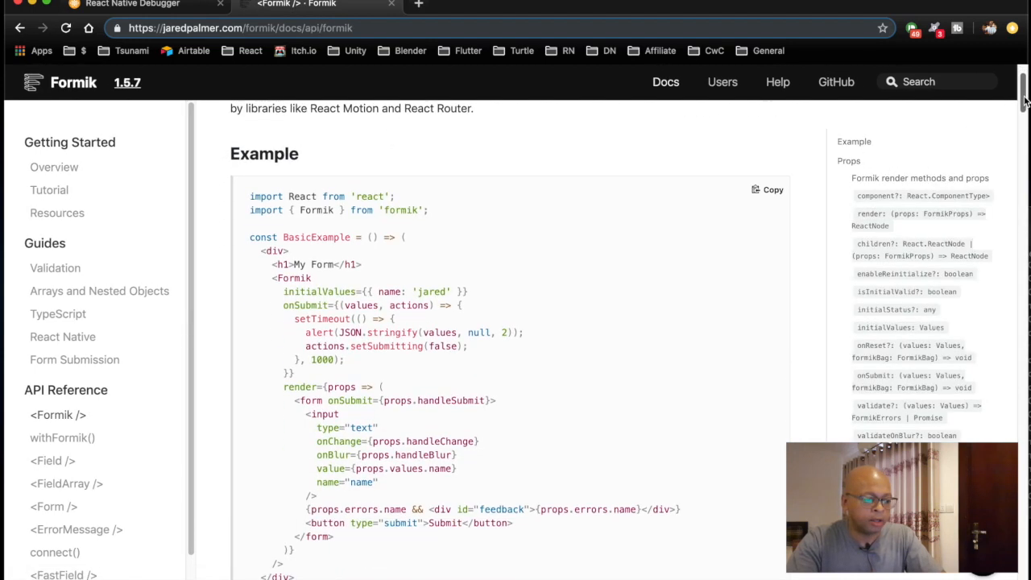
pyautogui.scroll(-3)
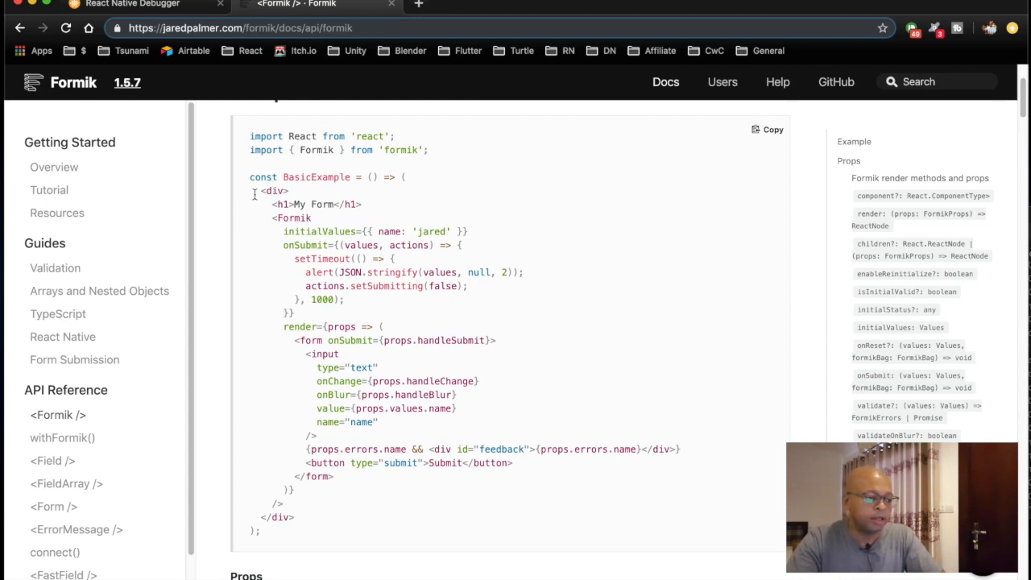
pyautogui.moveTo(283, 231); pyautogui.dragTo(462, 245)
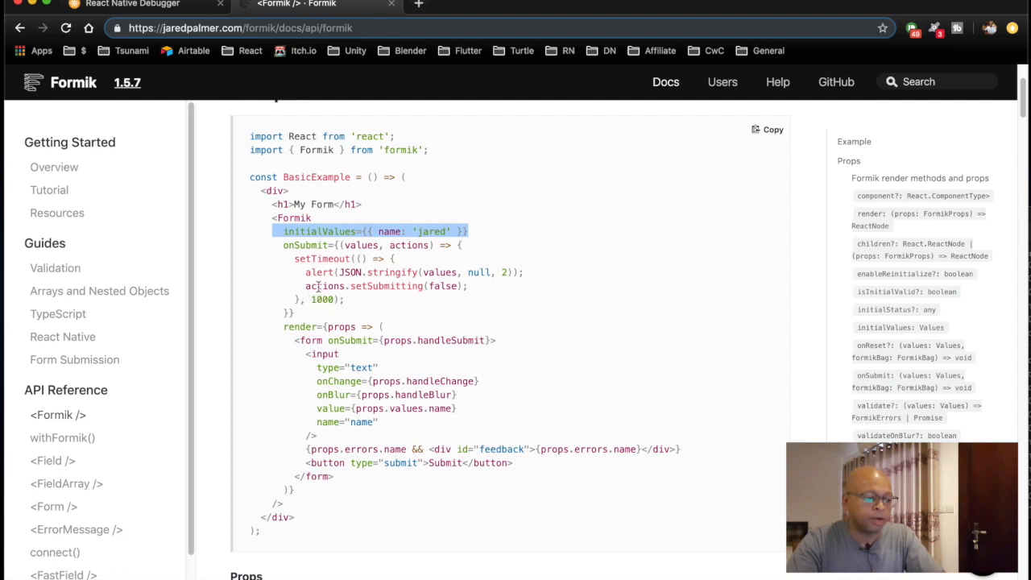
pyautogui.moveTo(221, 369)
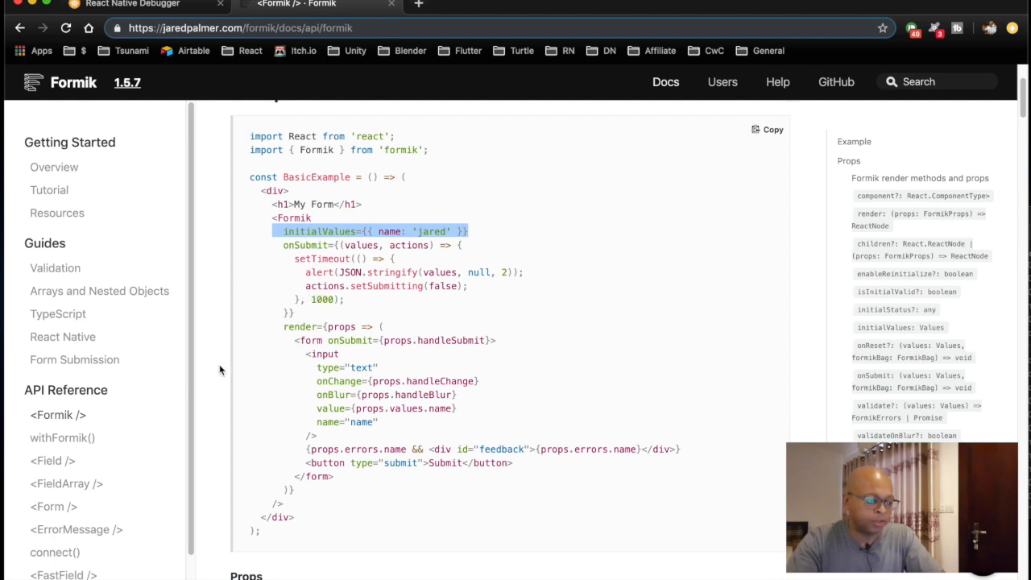
pyautogui.click(62, 438)
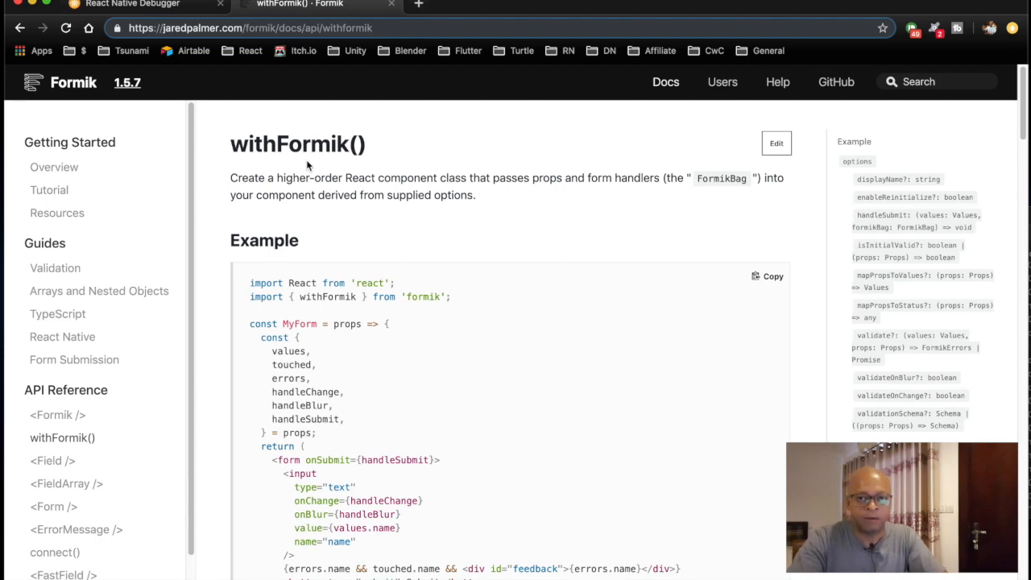
pyautogui.moveTo(582, 226)
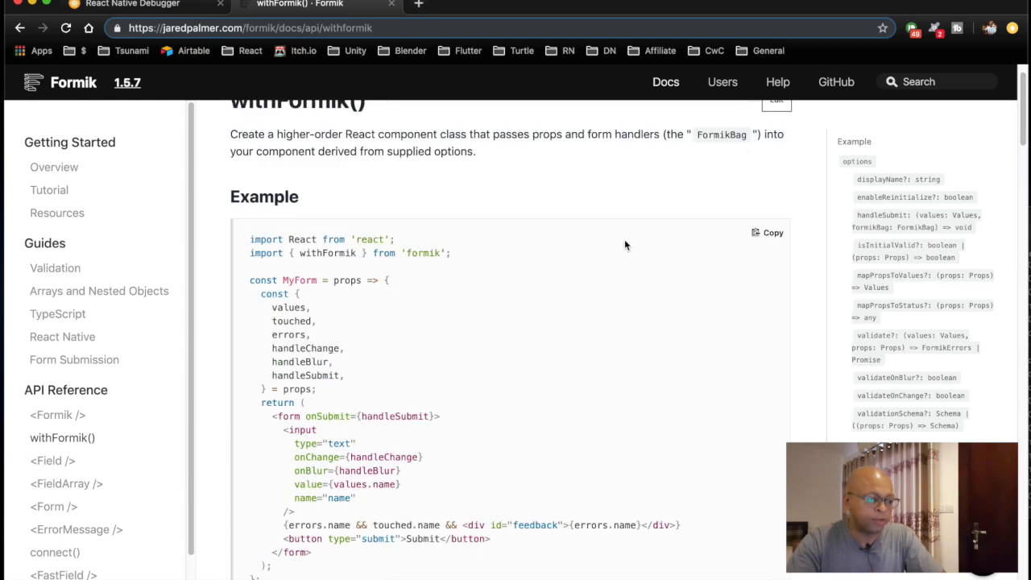
pyautogui.scroll(-3)
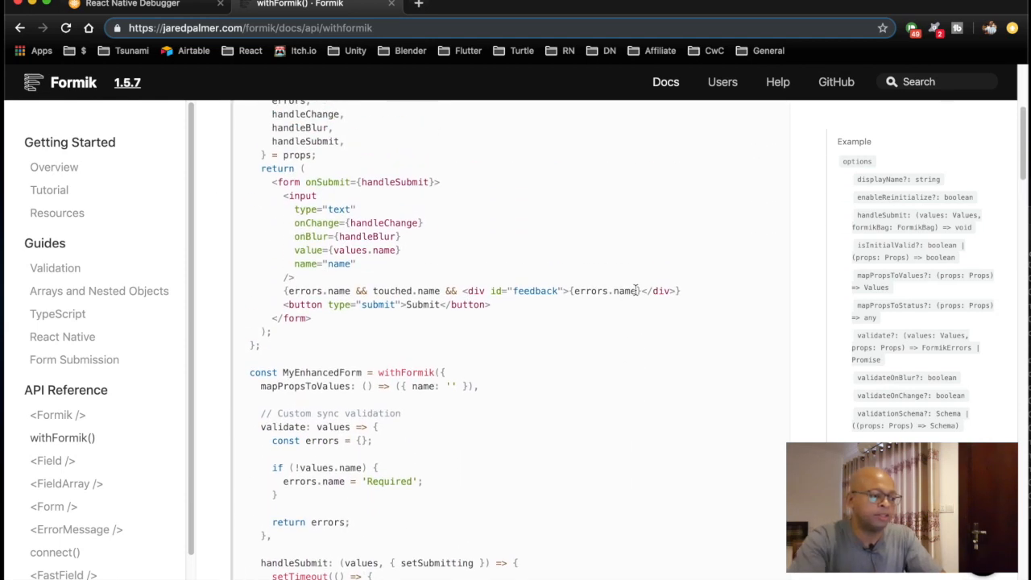
pyautogui.press('cmd+tab')
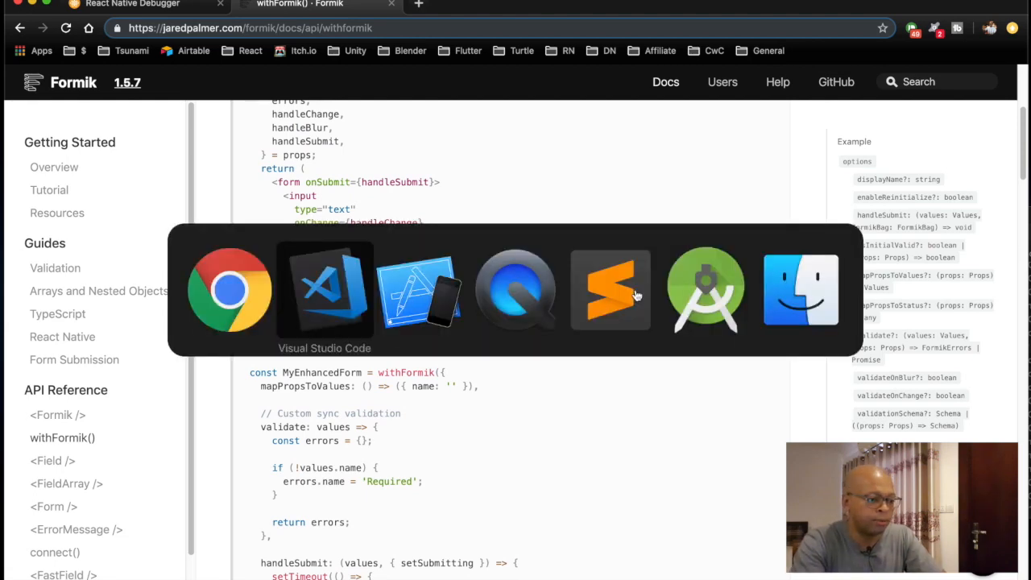
pyautogui.click(325, 290)
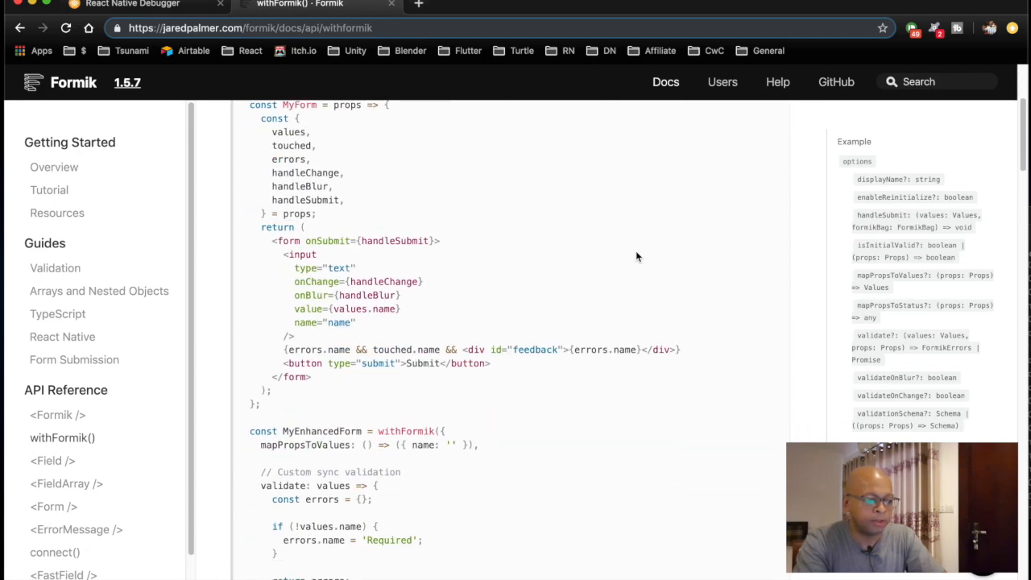
pyautogui.scroll(-3)
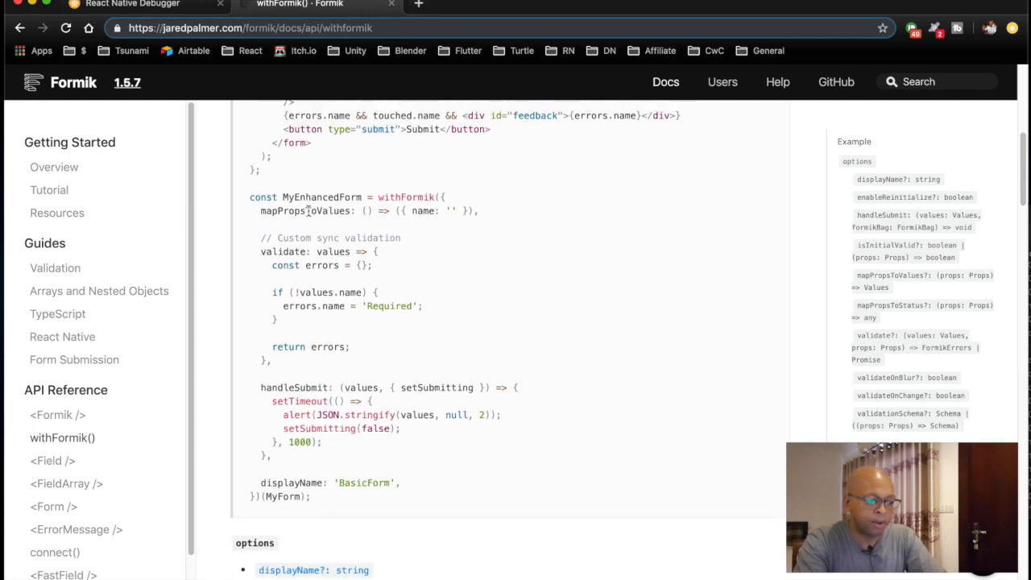
pyautogui.moveTo(308, 210)
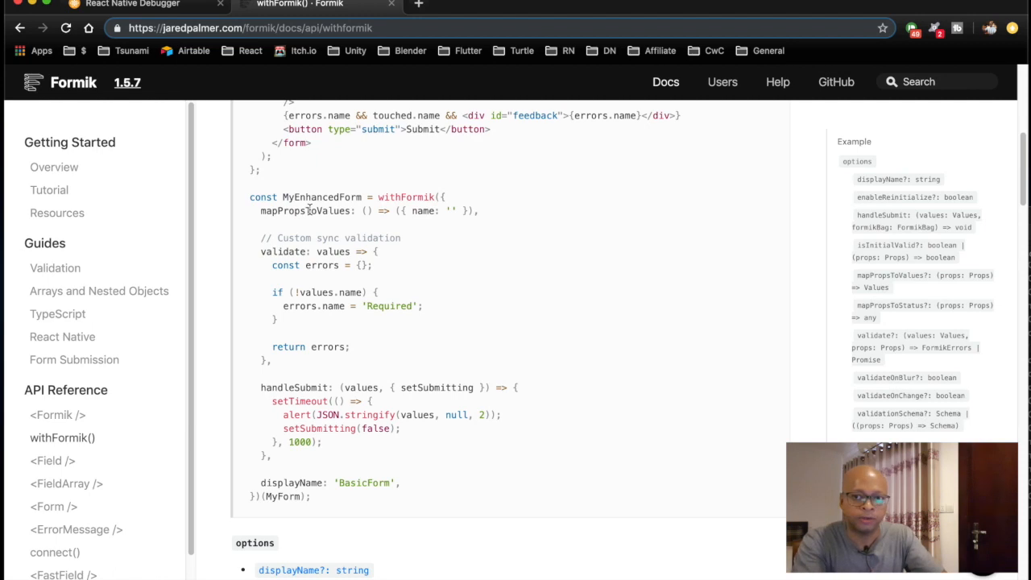
pyautogui.doubleClick(304, 210)
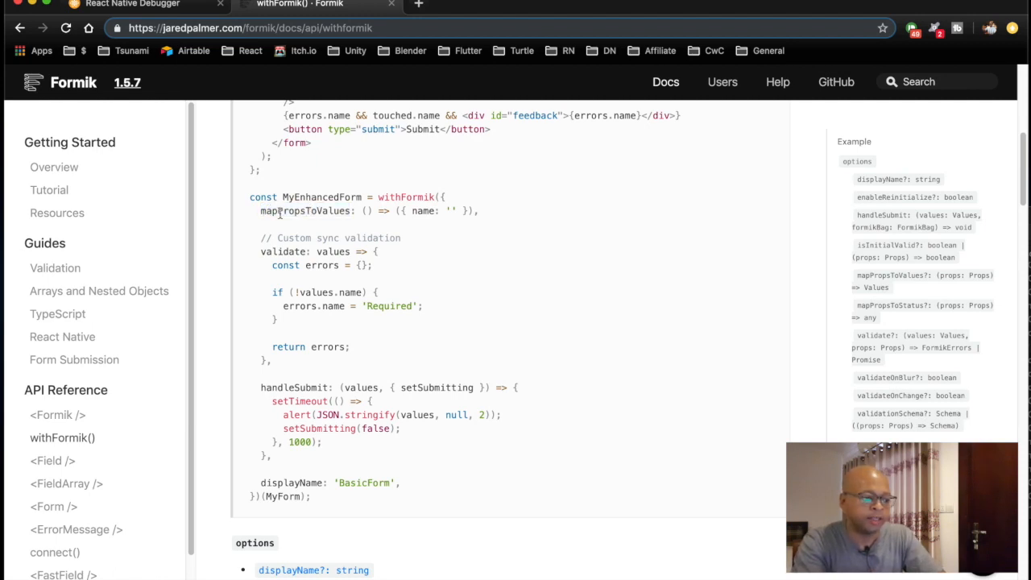
pyautogui.doubleClick(304, 210)
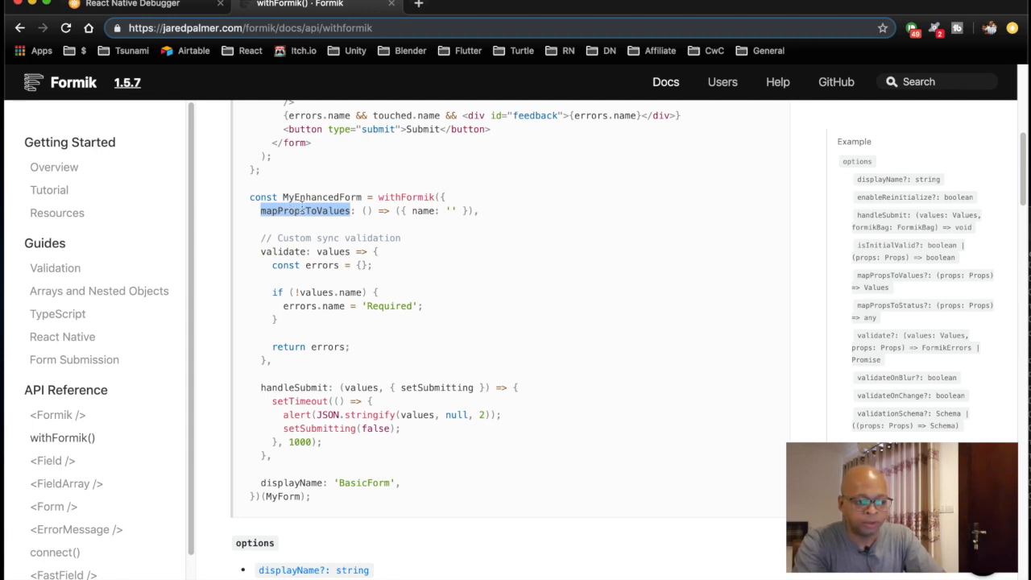
pyautogui.moveTo(282, 252)
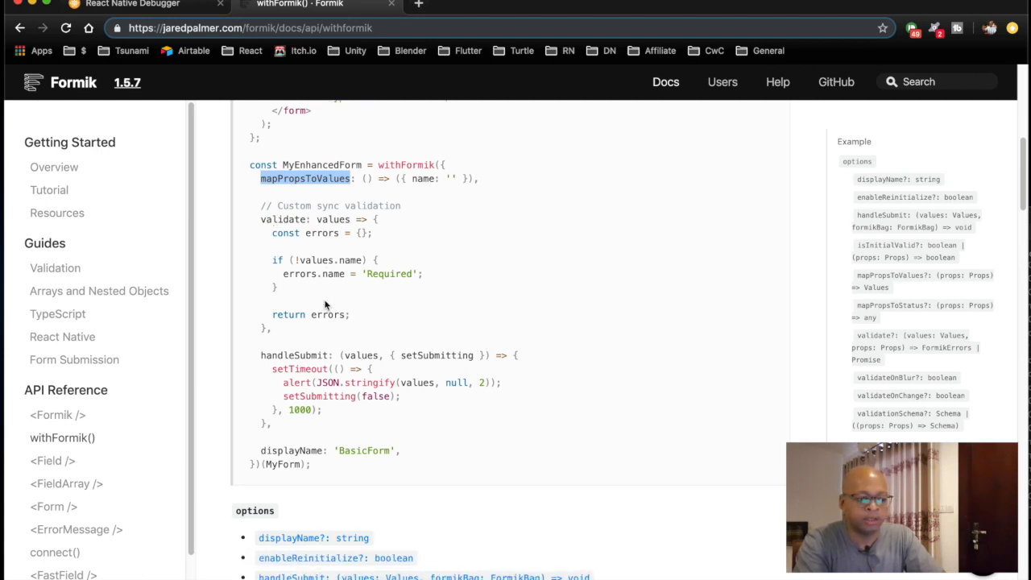
pyautogui.scroll(-3)
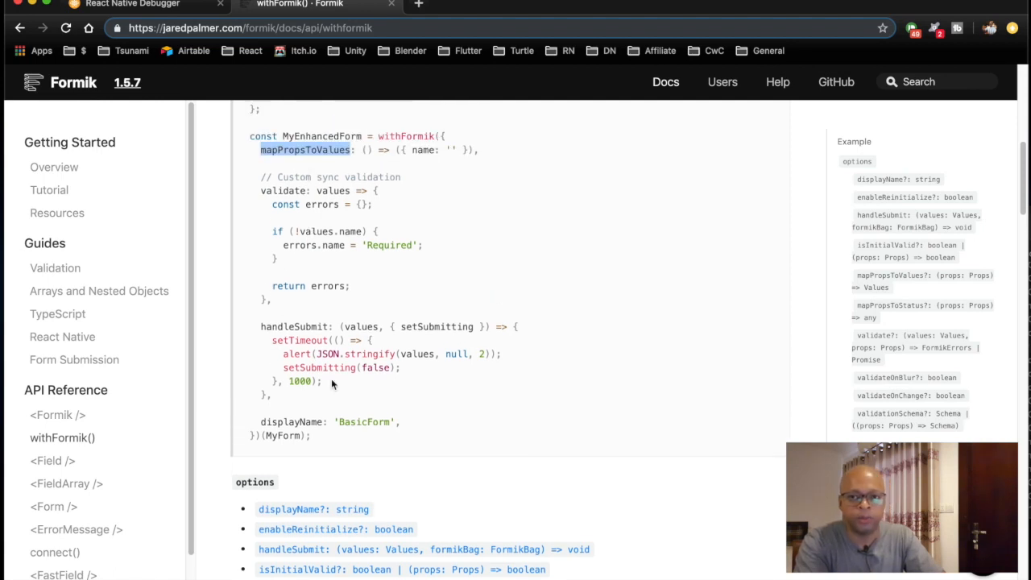
pyautogui.moveTo(351, 331)
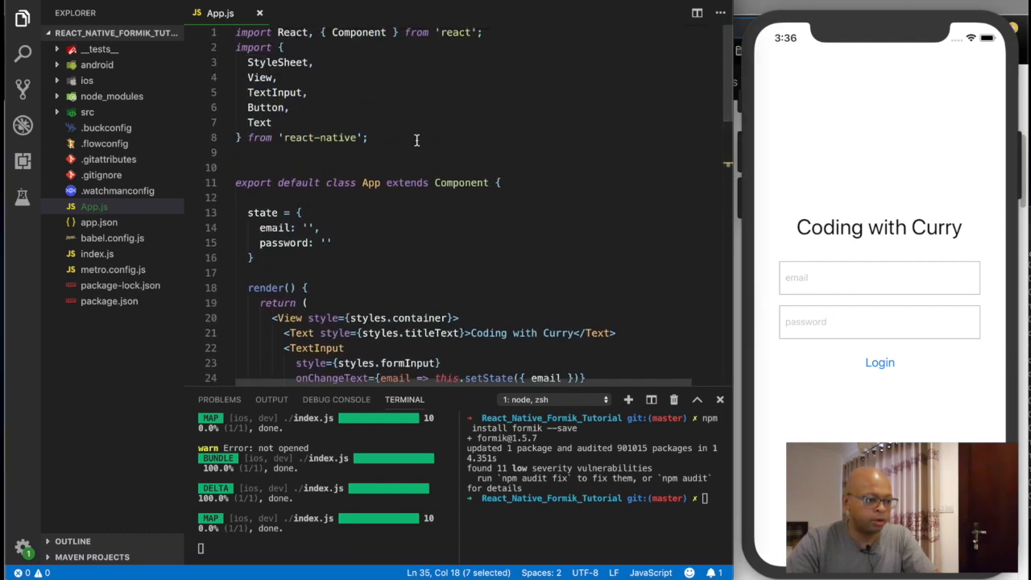
# Add import { withFormik } from 'formik'; on blank line 9 of App.js.
pyautogui.click(373, 153)
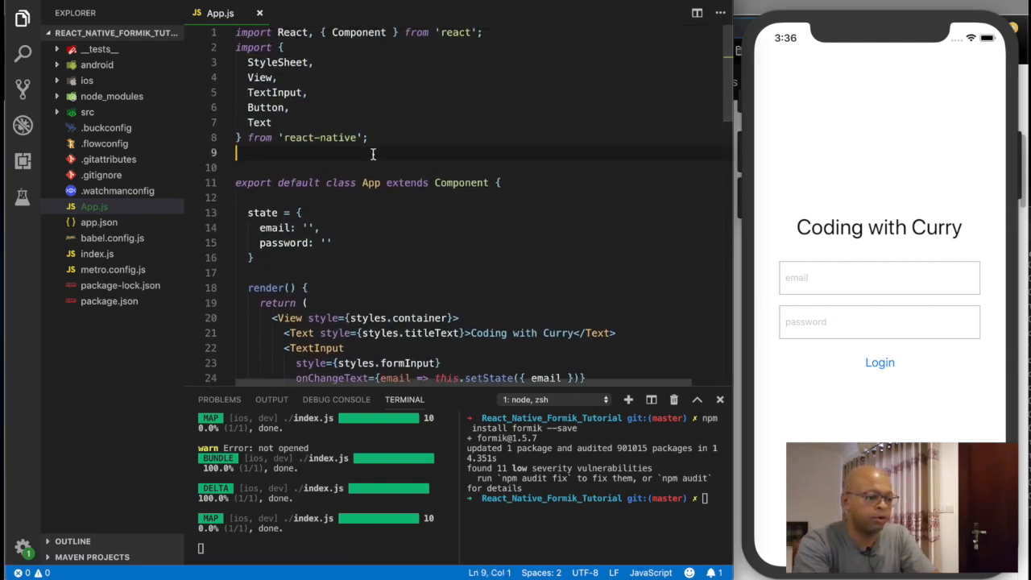
pyautogui.write("import { withFormik } from 'formik';")
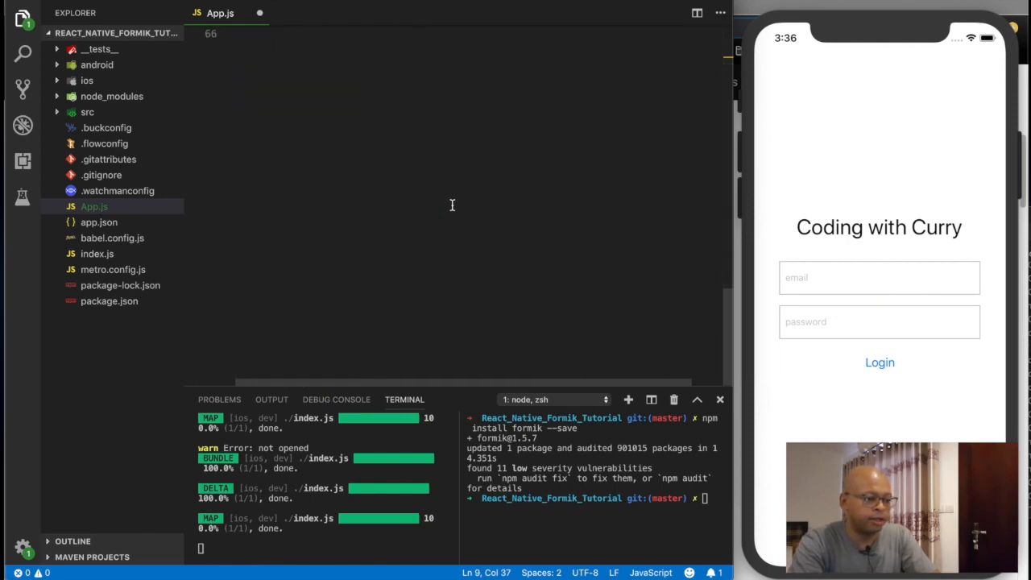
pyautogui.scroll(-3)
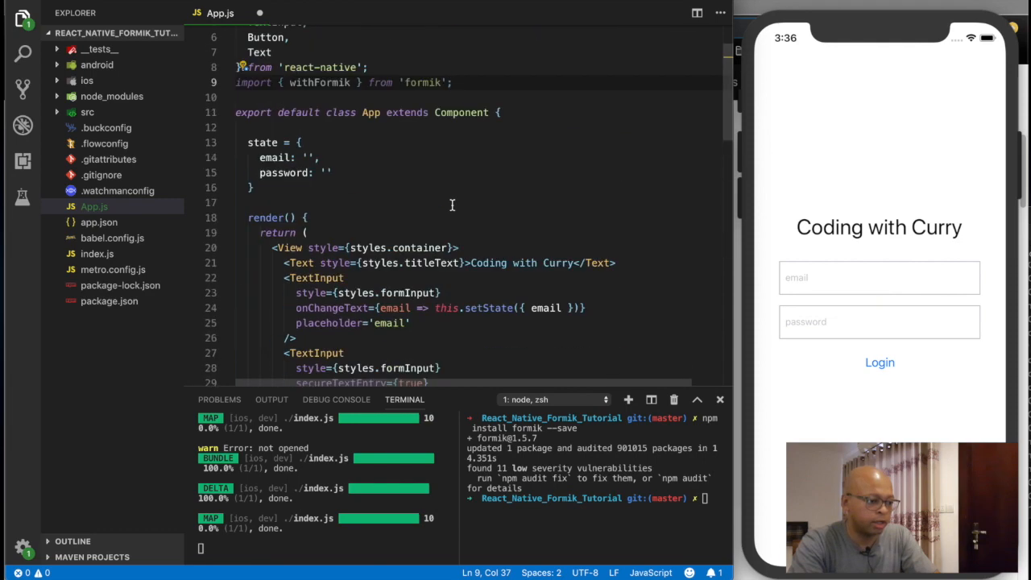
pyautogui.moveTo(452, 202)
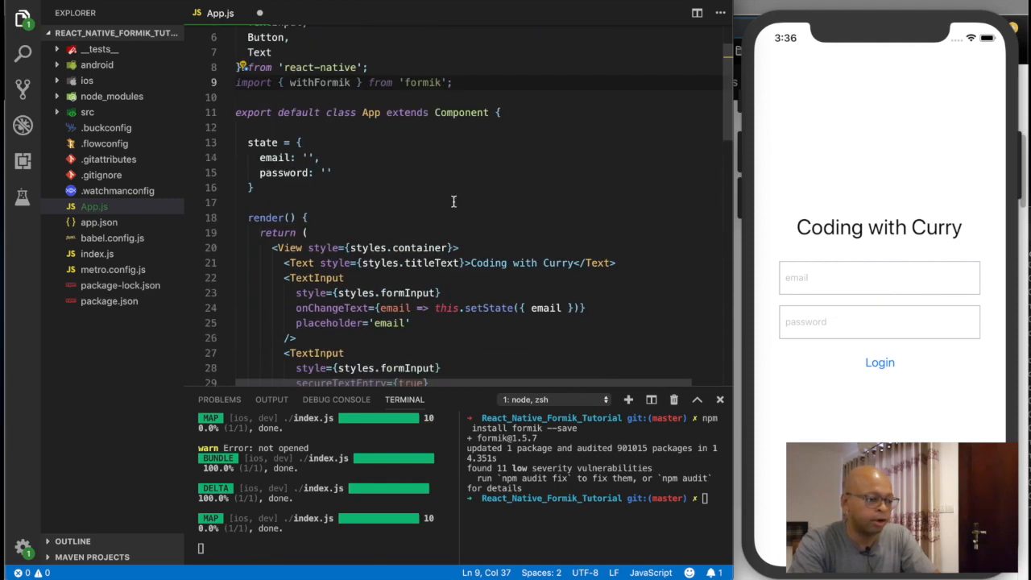
# Start an export default withFormik(...)(App) wrapper at the end of App.js.
pyautogui.scroll(-3)
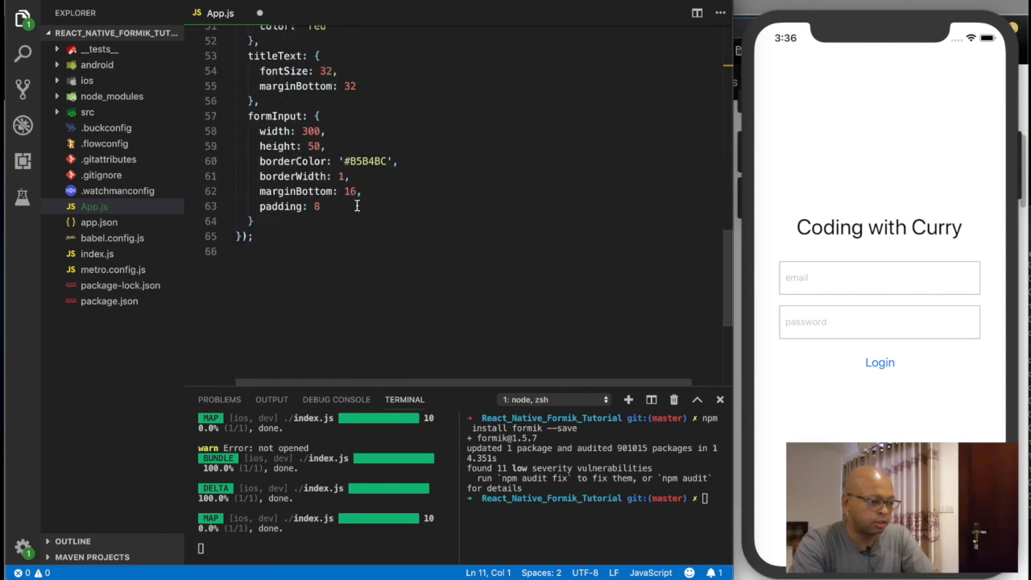
pyautogui.write('export')
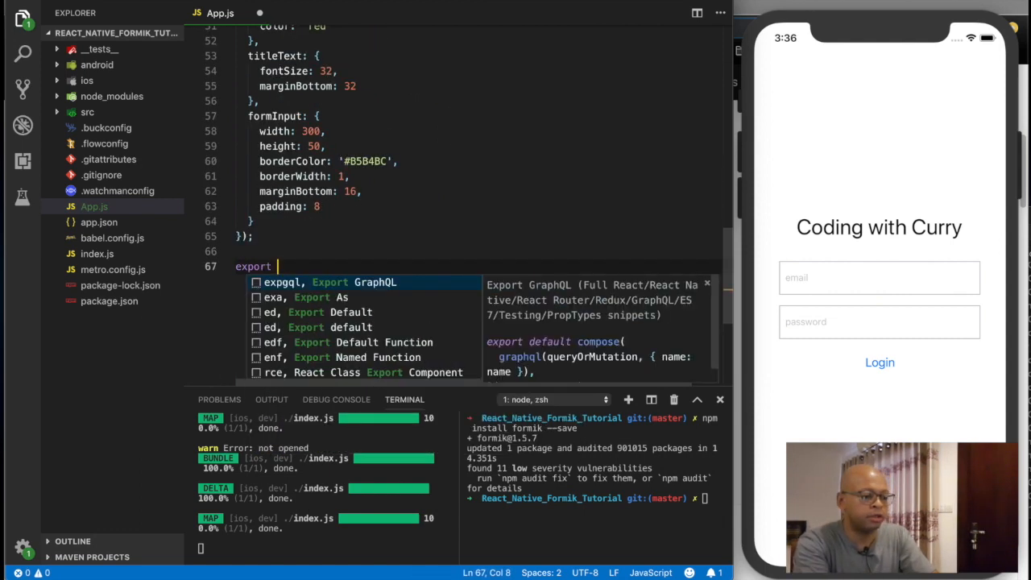
pyautogui.write('default withFormik({')
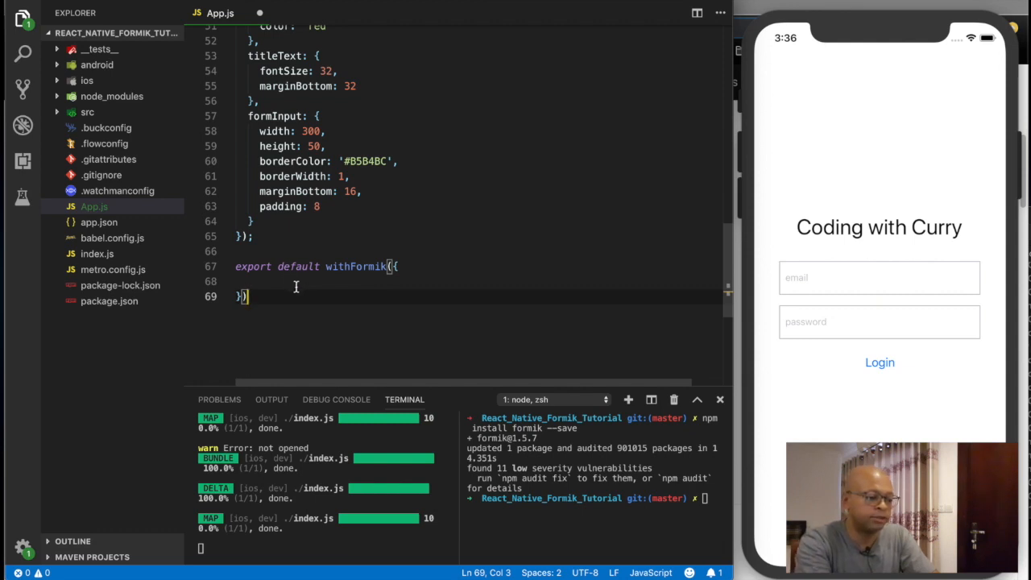
pyautogui.write('(App);')
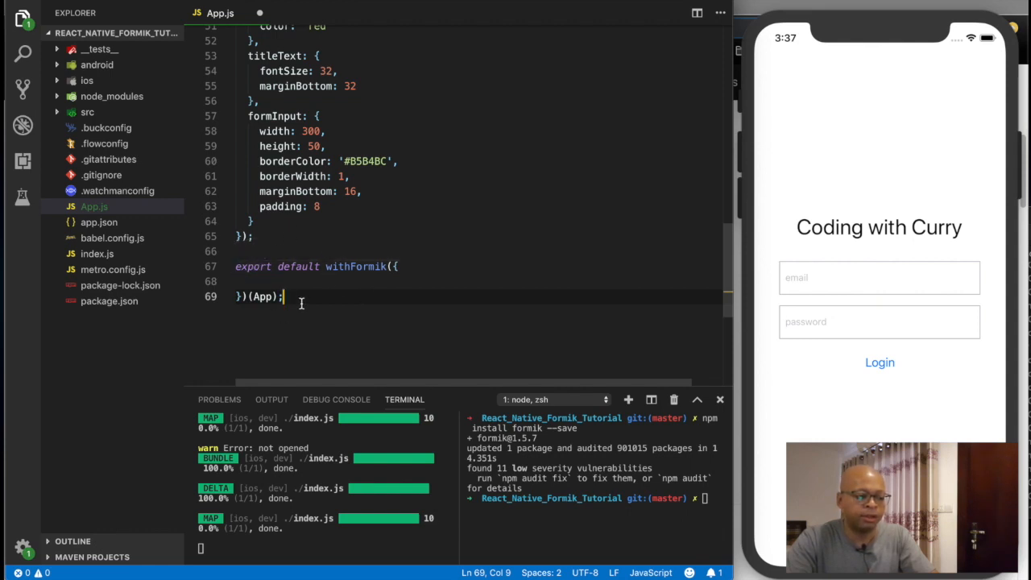
pyautogui.moveTo(729, 281)
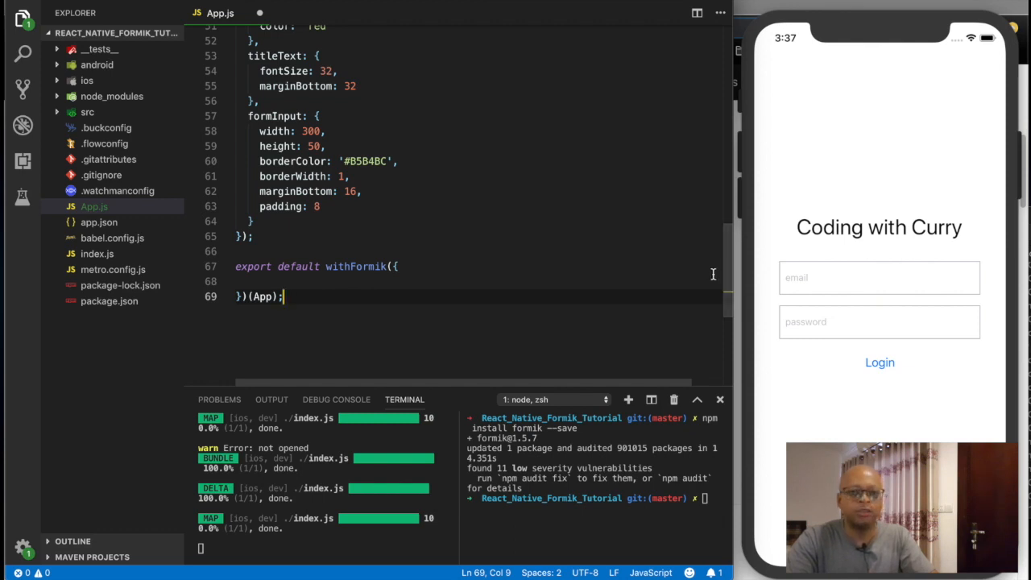
pyautogui.moveTo(685, 262)
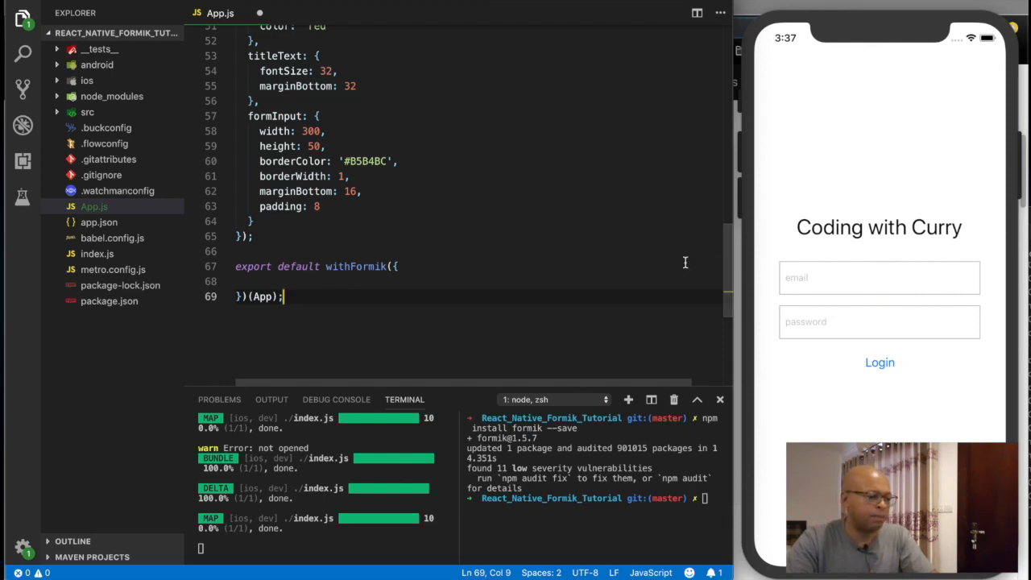
# Add mapPropsToValues with empty email and password, plus a handleSubmit logging values.
pyautogui.write("mapPropsToValues: () => ({ email: '', password: '' }),")
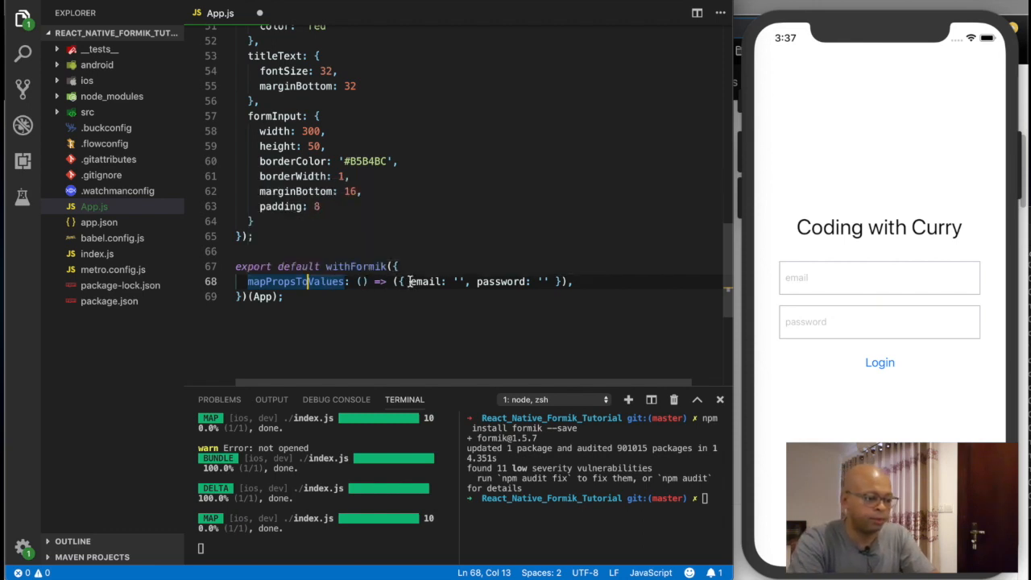
pyautogui.doubleClick(424, 281)
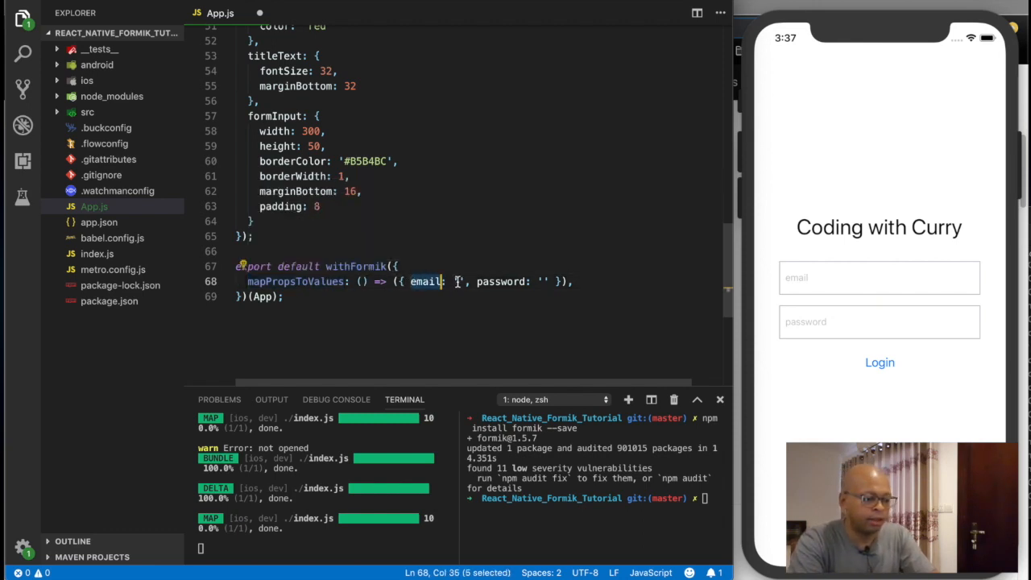
pyautogui.click(492, 281)
pyautogui.write('handleSubmit: (values, { props }) => {')
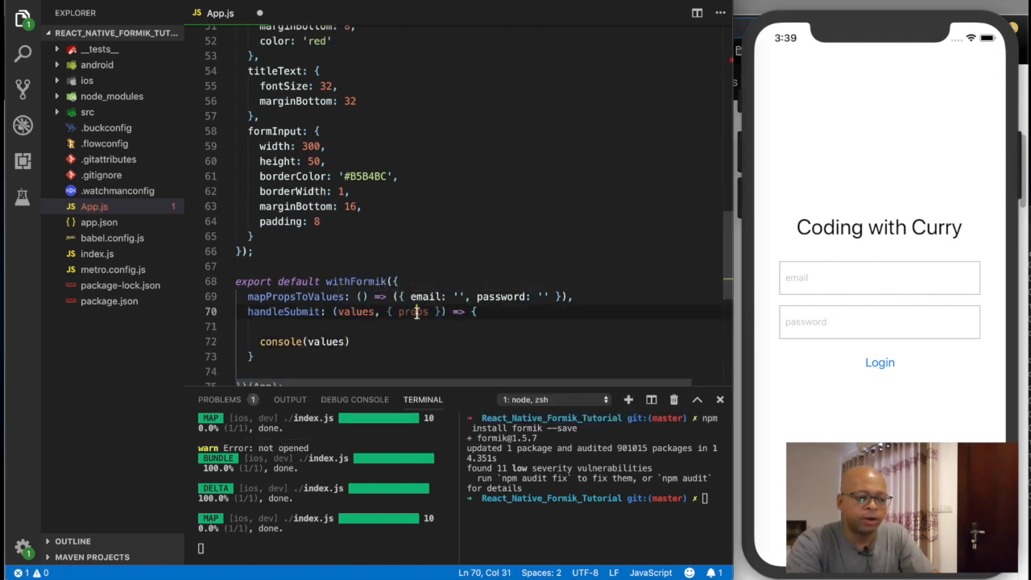
pyautogui.doubleClick(413, 312)
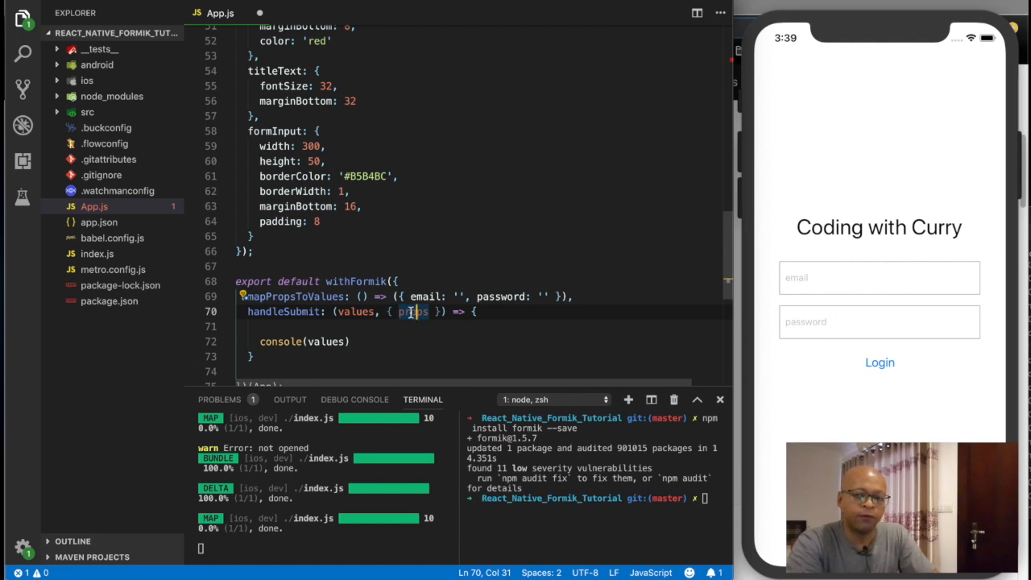
pyautogui.moveTo(413, 311)
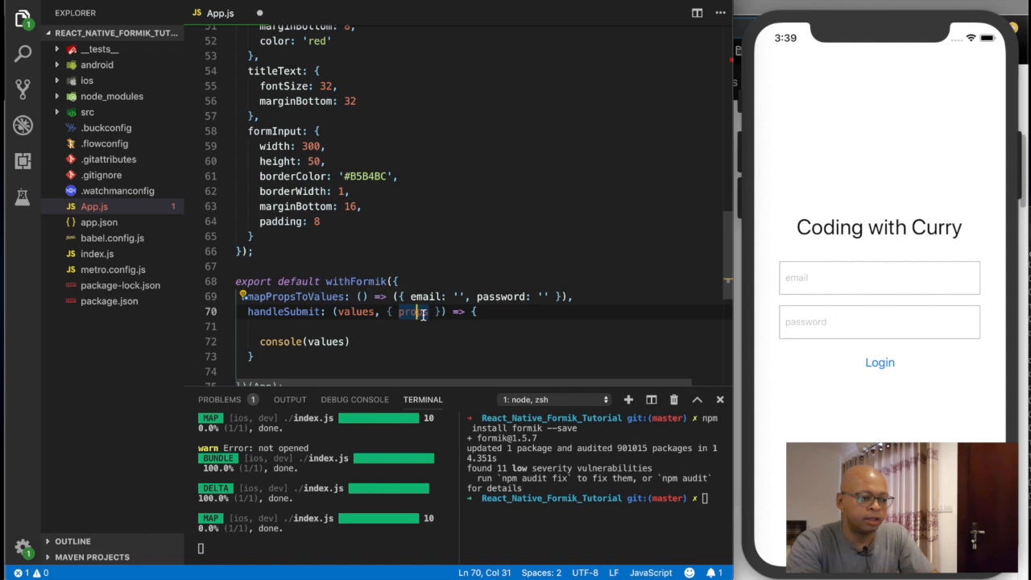
pyautogui.moveTo(411, 312)
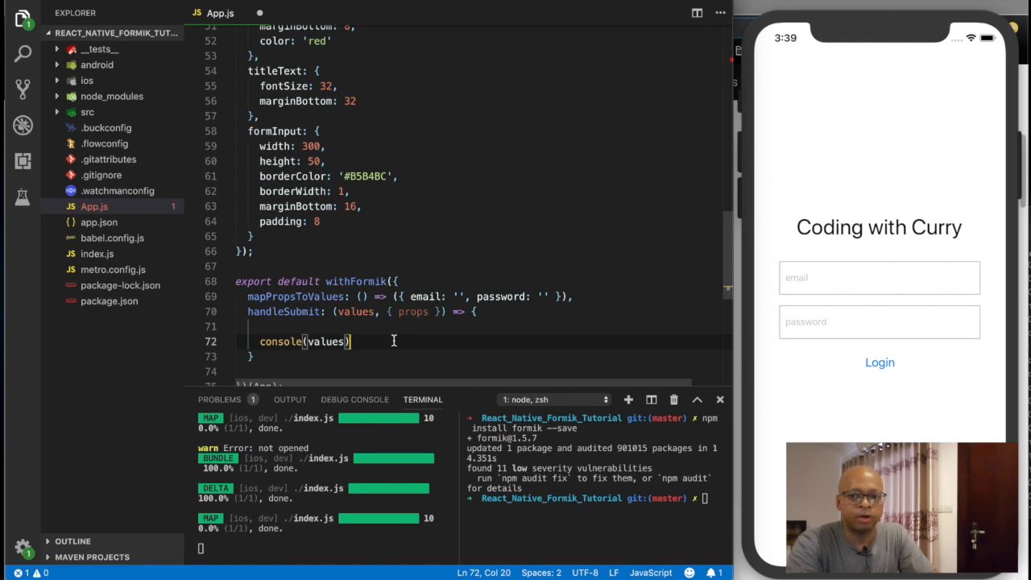
pyautogui.write(';')
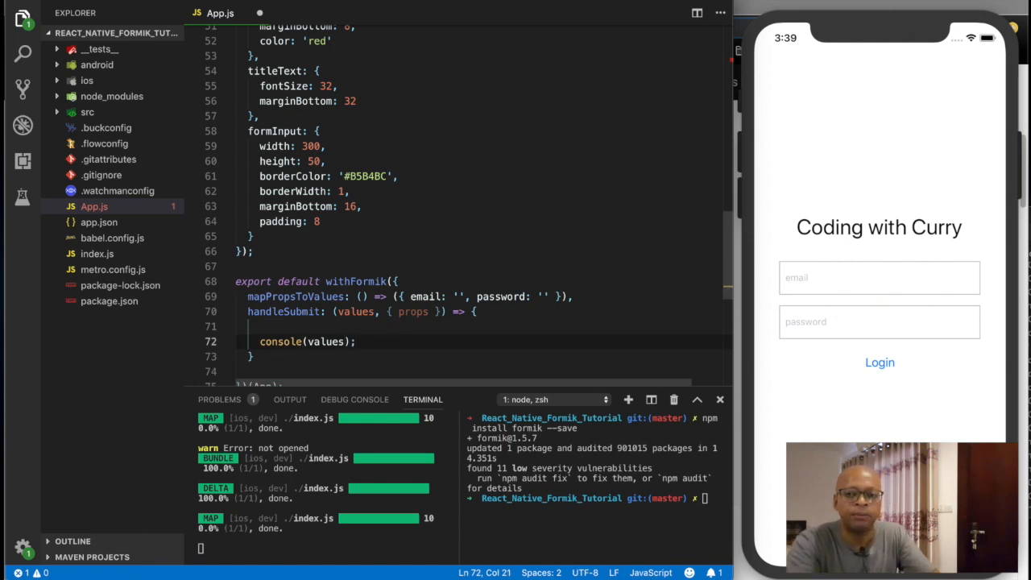
pyautogui.scroll(-3)
pyautogui.write('.log')
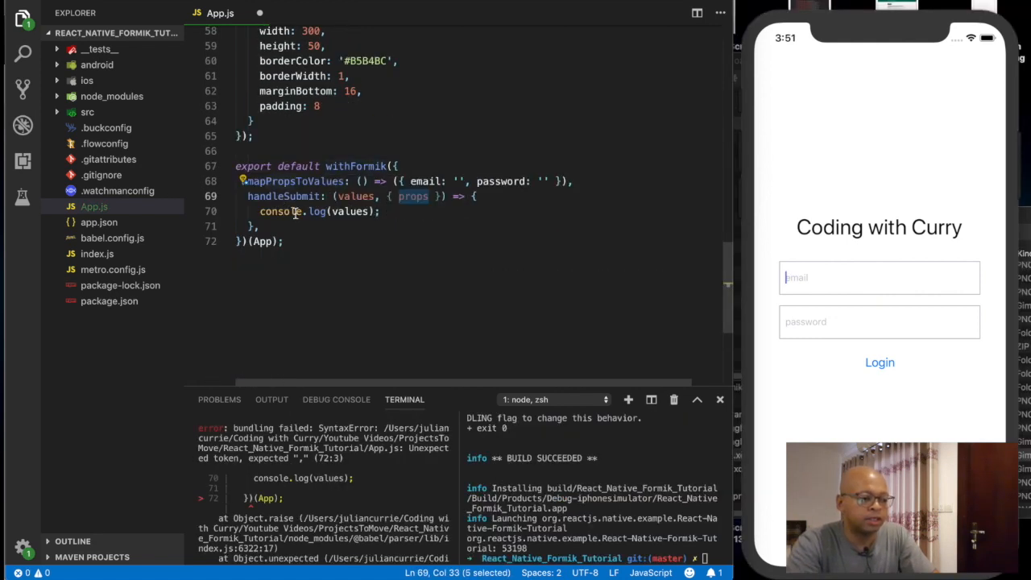
# Make the Login onPress call this.props.handleSubmit() and save App.js.
pyautogui.click(352, 212)
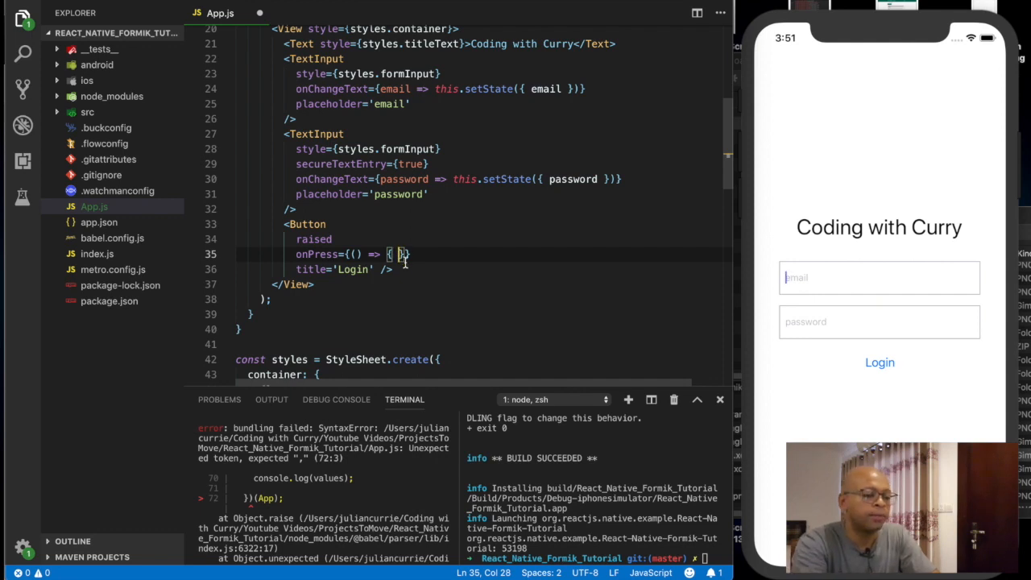
pyautogui.press('Backspace')
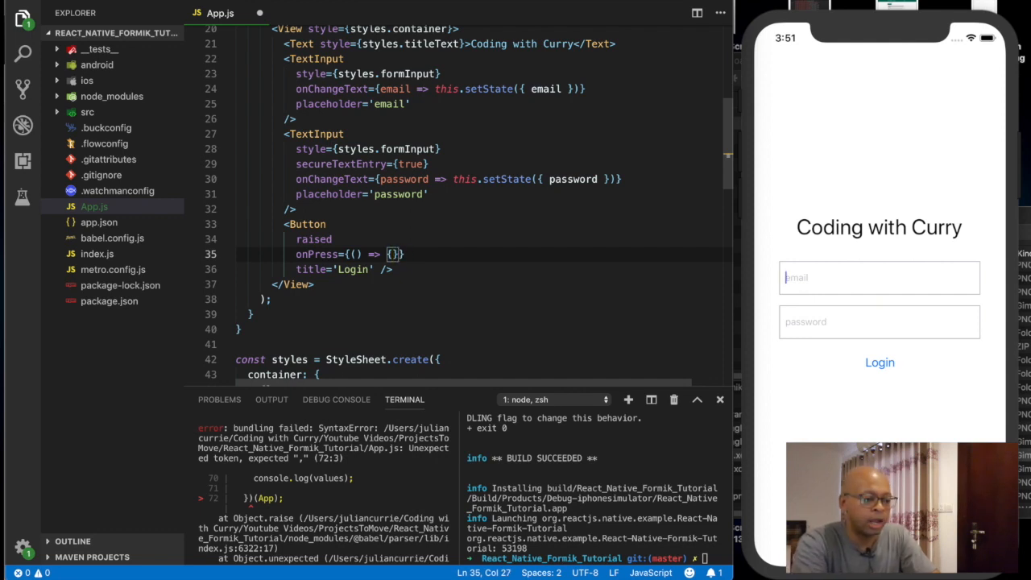
pyautogui.write('this')
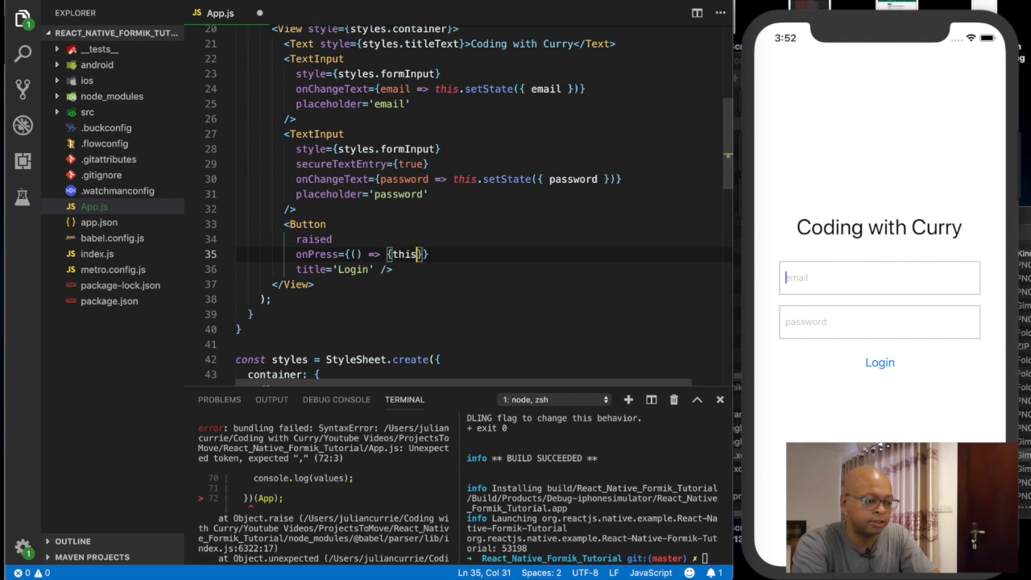
pyautogui.write('.props.hn')
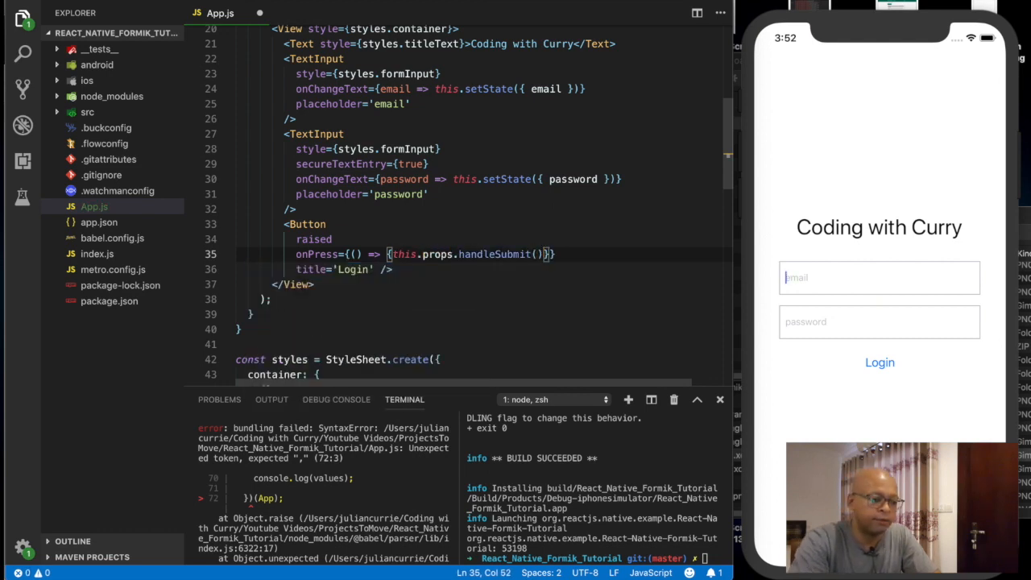
pyautogui.scroll(-3)
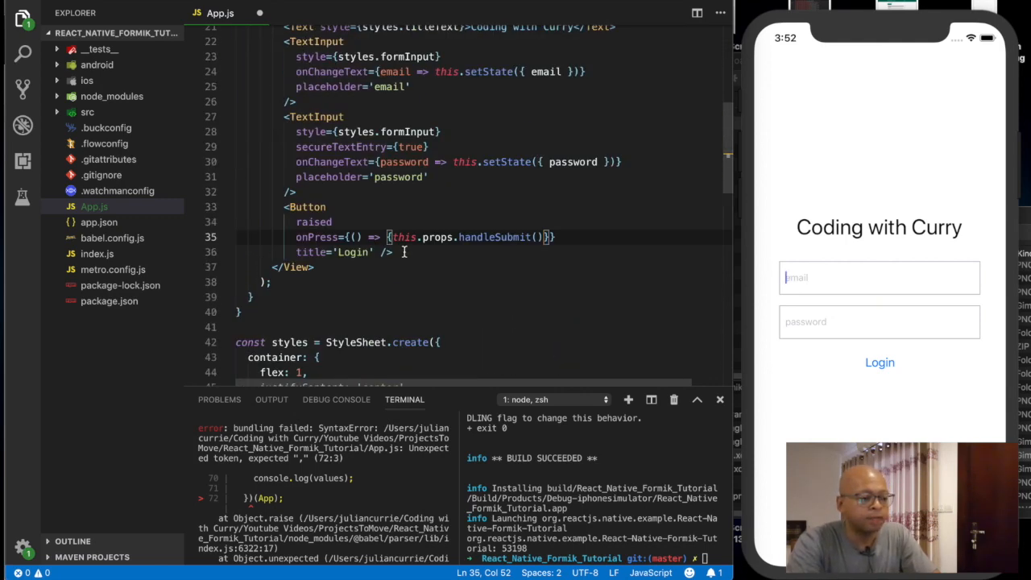
pyautogui.scroll(-3)
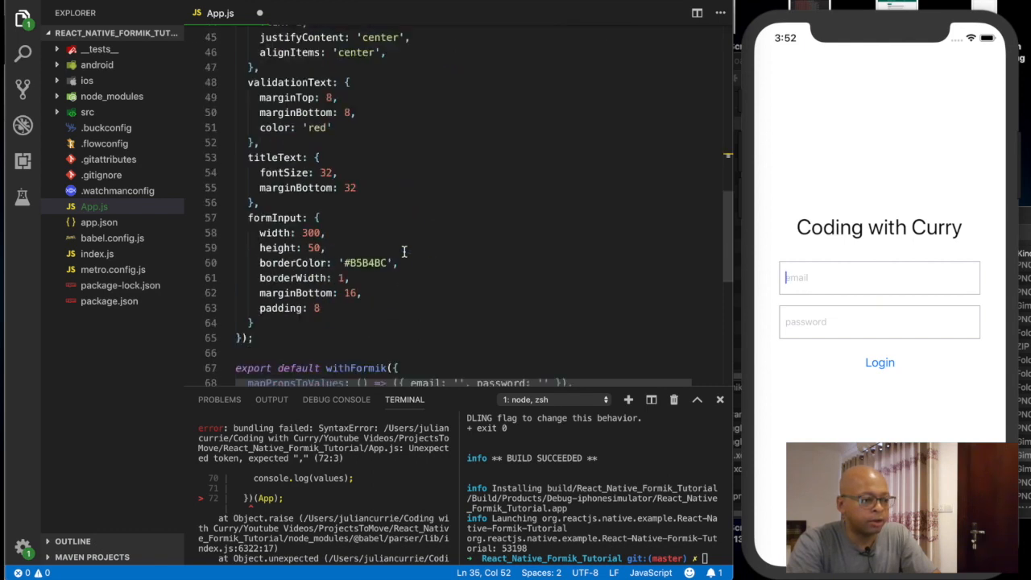
pyautogui.scroll(-3)
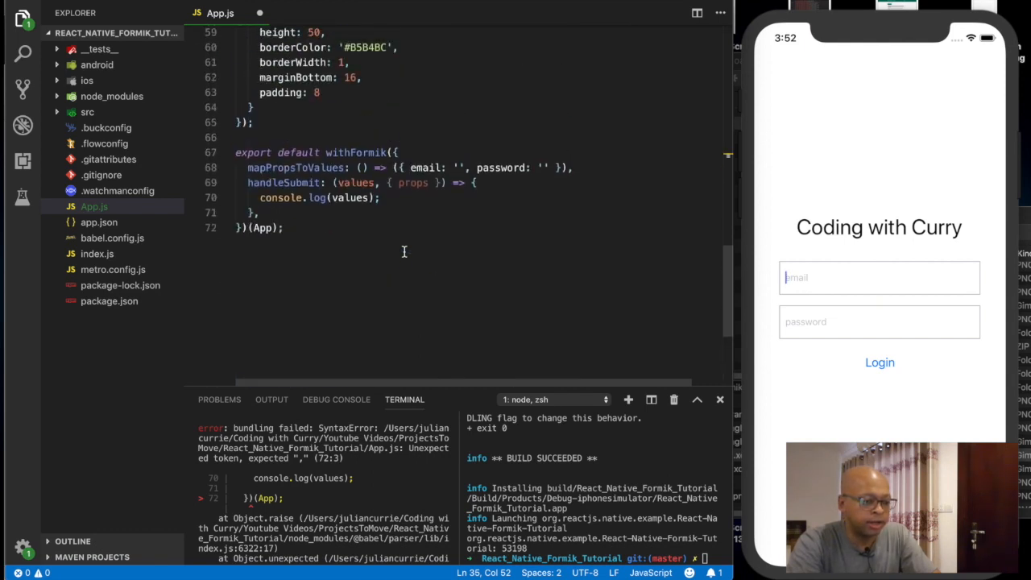
pyautogui.press('cmd+tab')
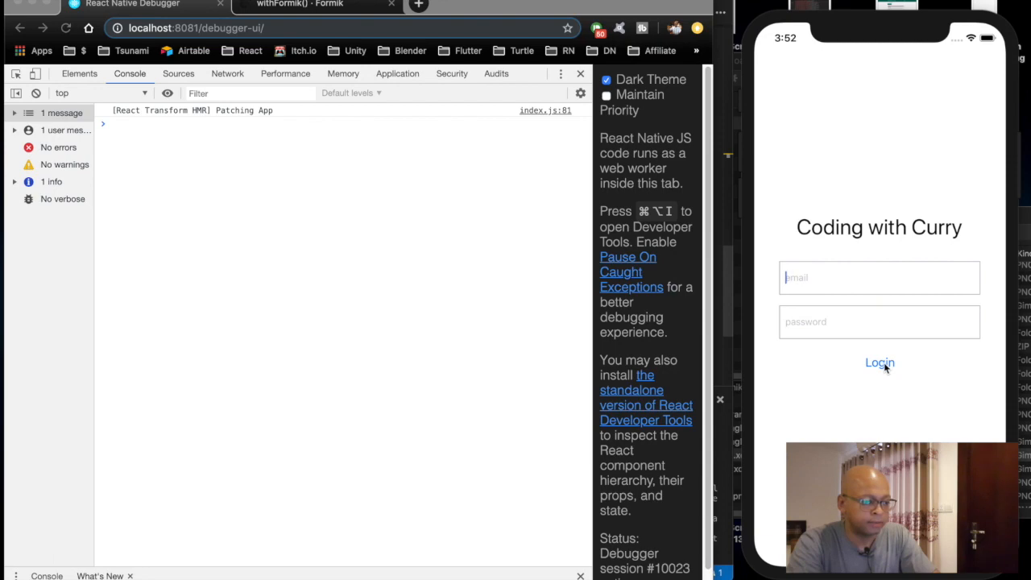
pyautogui.moveTo(864, 248)
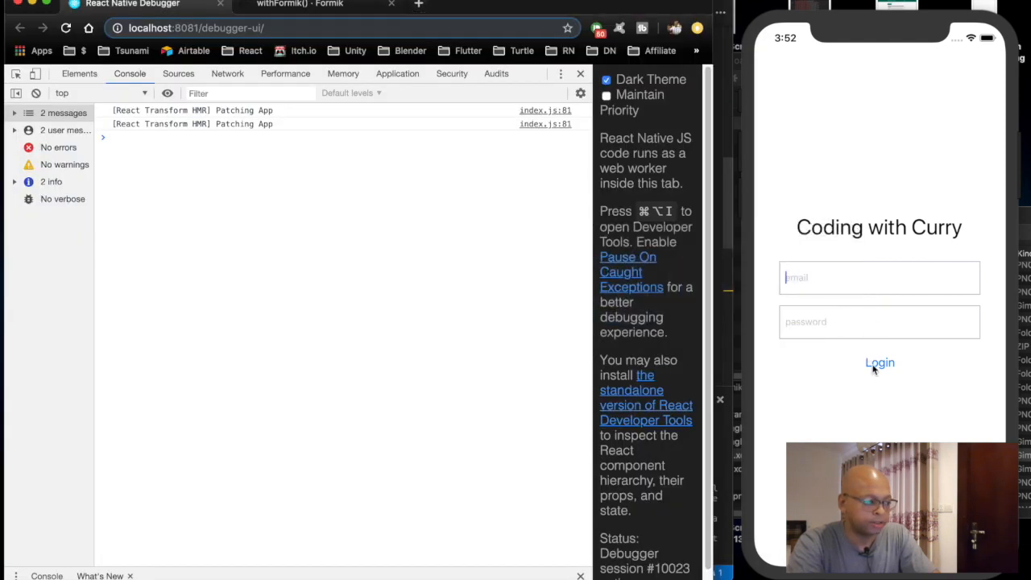
# Tap Login, type 'Afdsdf', and tap Login again to log the form values.
pyautogui.click(879, 362)
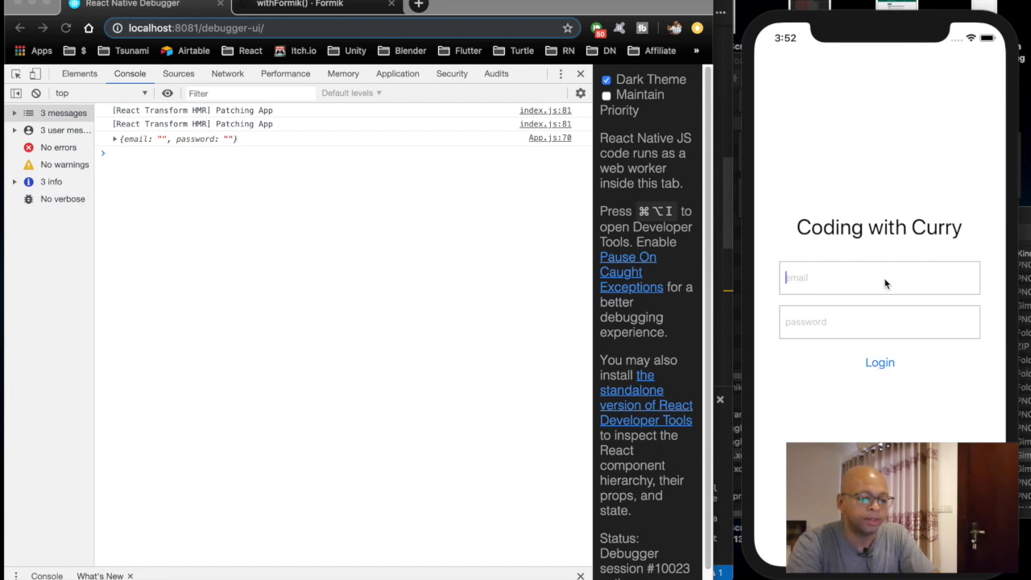
pyautogui.write('Afdsdf')
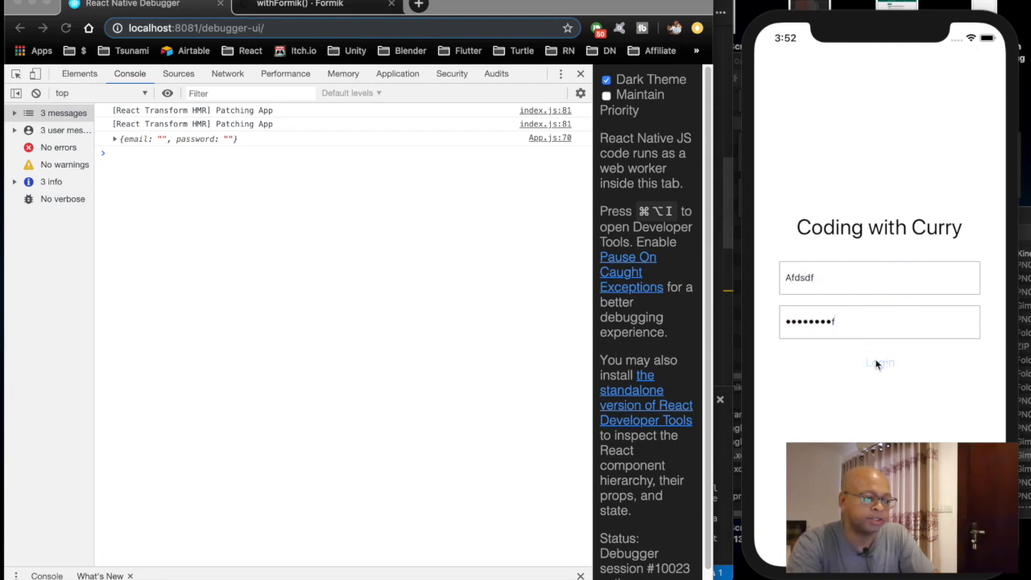
pyautogui.click(879, 362)
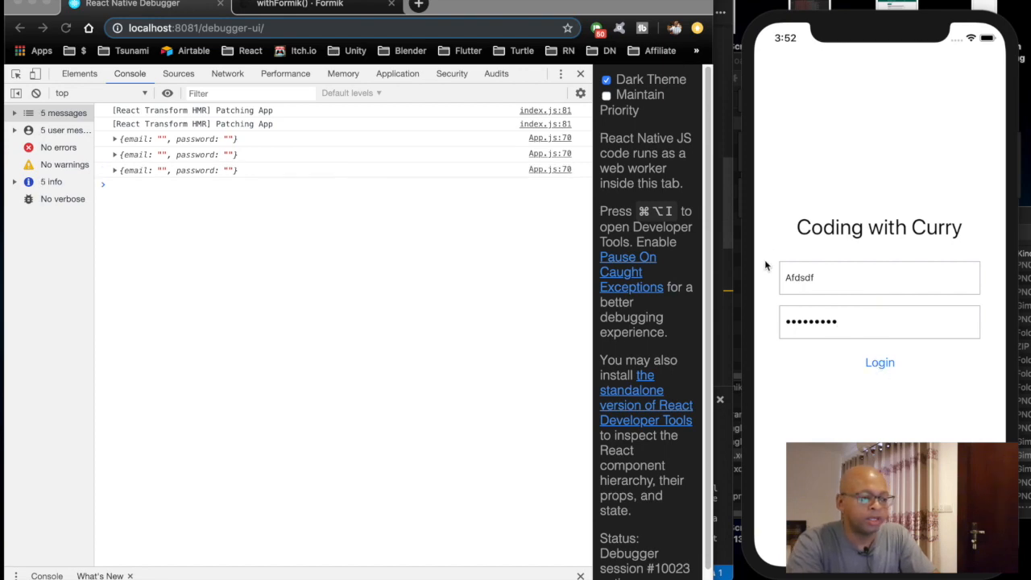
pyautogui.press('cmd+tab')
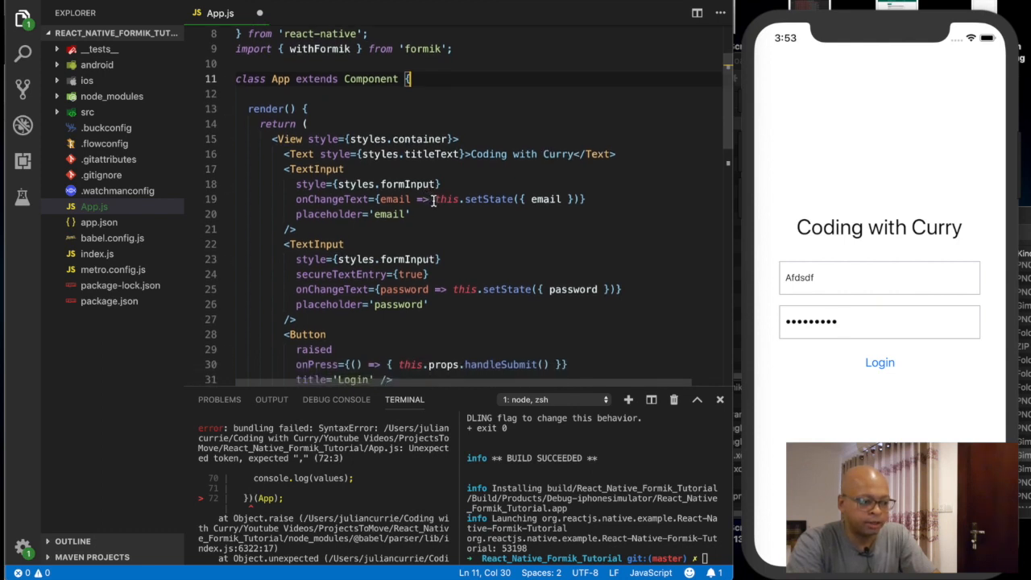
# Replace the email handler's setState with this.props.setFieldValue('email', email).
pyautogui.moveTo(435, 199); pyautogui.dragTo(579, 199)
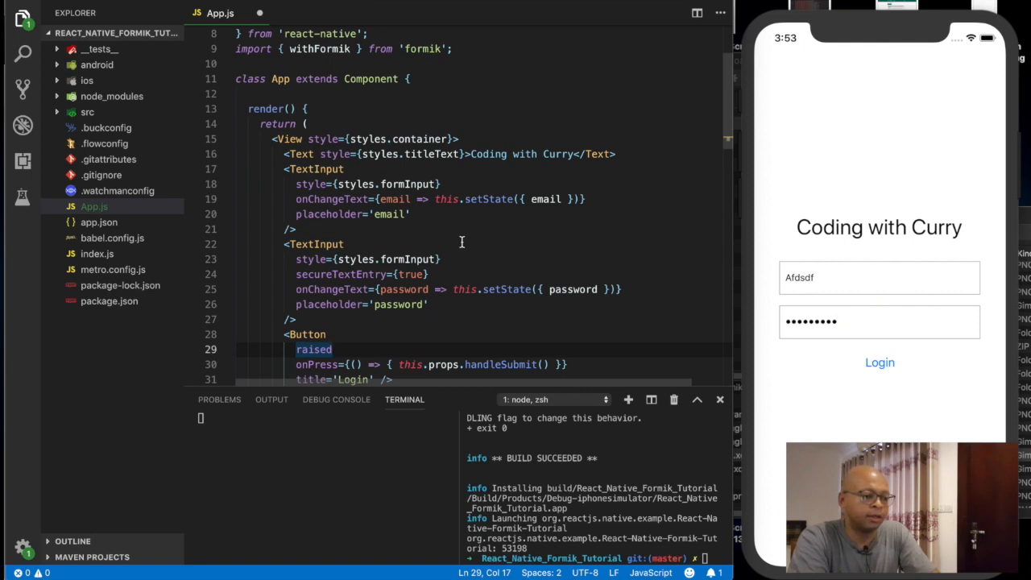
pyautogui.scroll(-3)
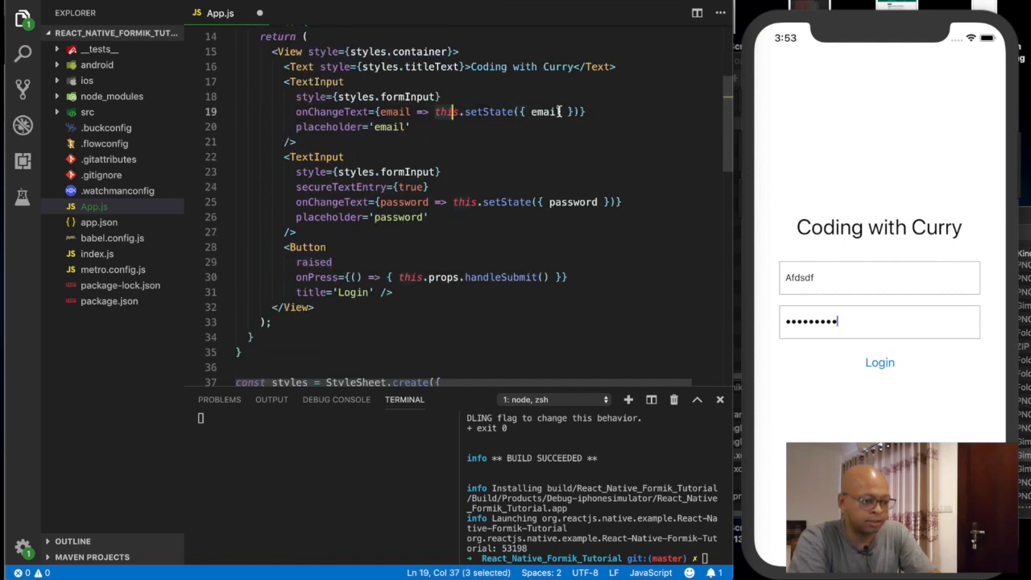
pyautogui.write("his.props.setFieldValue('email', email)")
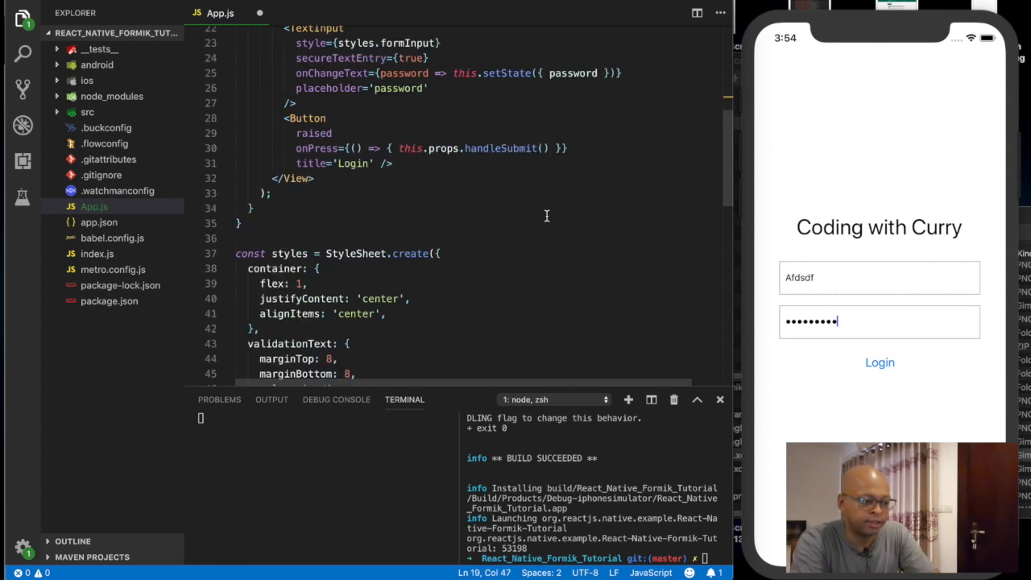
pyautogui.scroll(-3)
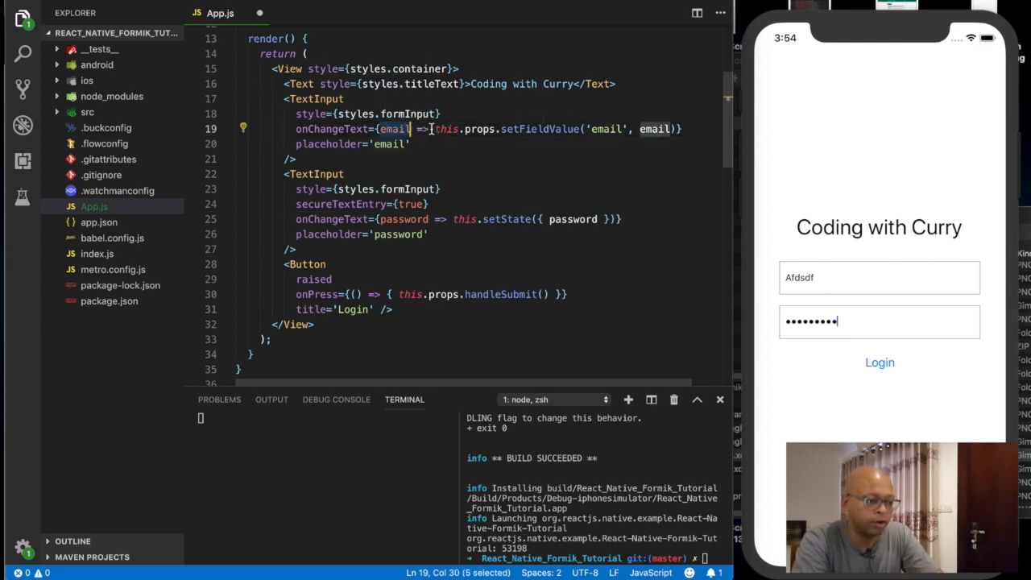
# Switch the password handler to setFieldValue('password', ...) and save.
pyautogui.moveTo(410, 129); pyautogui.dragTo(675, 129)
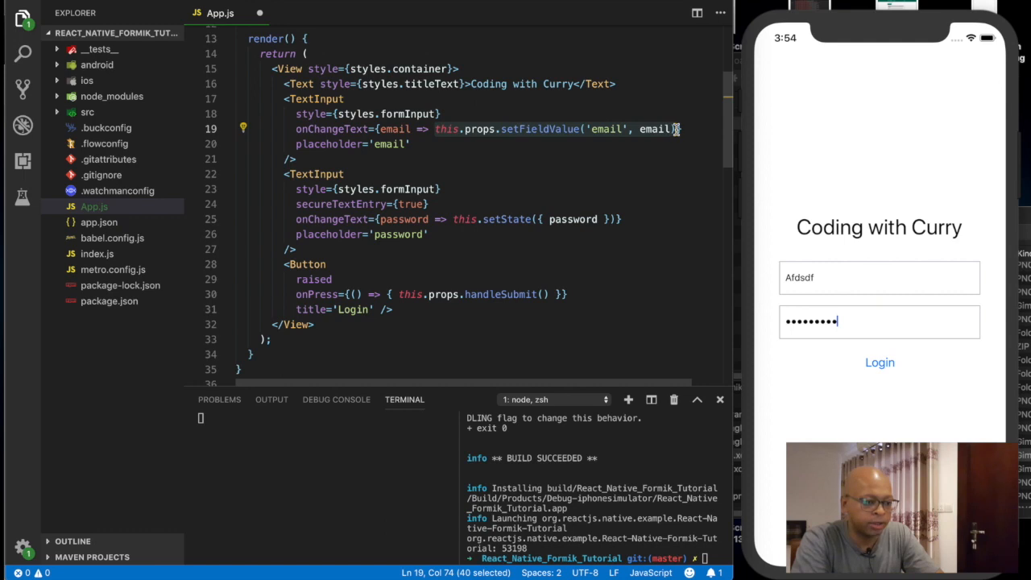
pyautogui.doubleClick(465, 220)
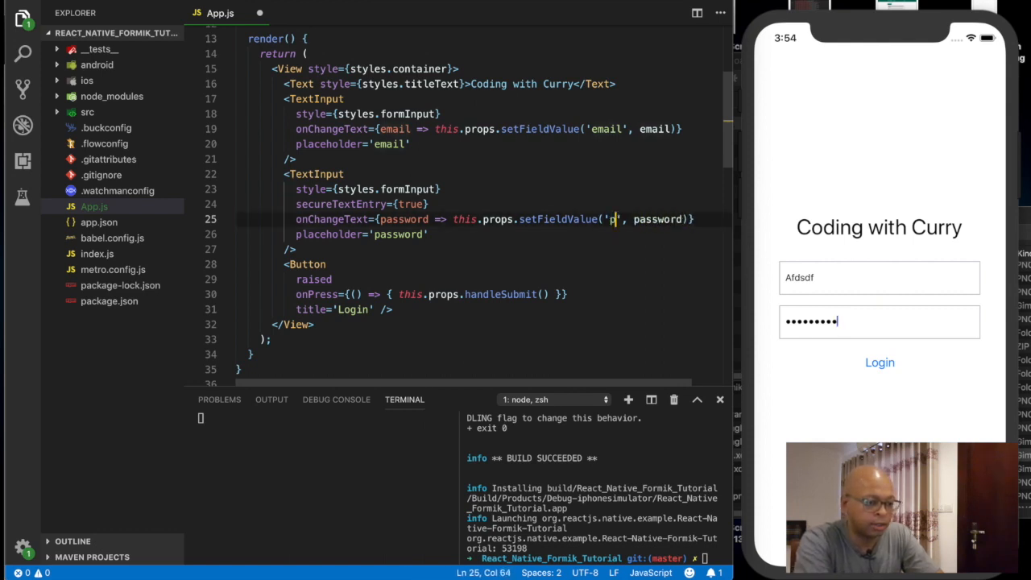
pyautogui.write('assword')
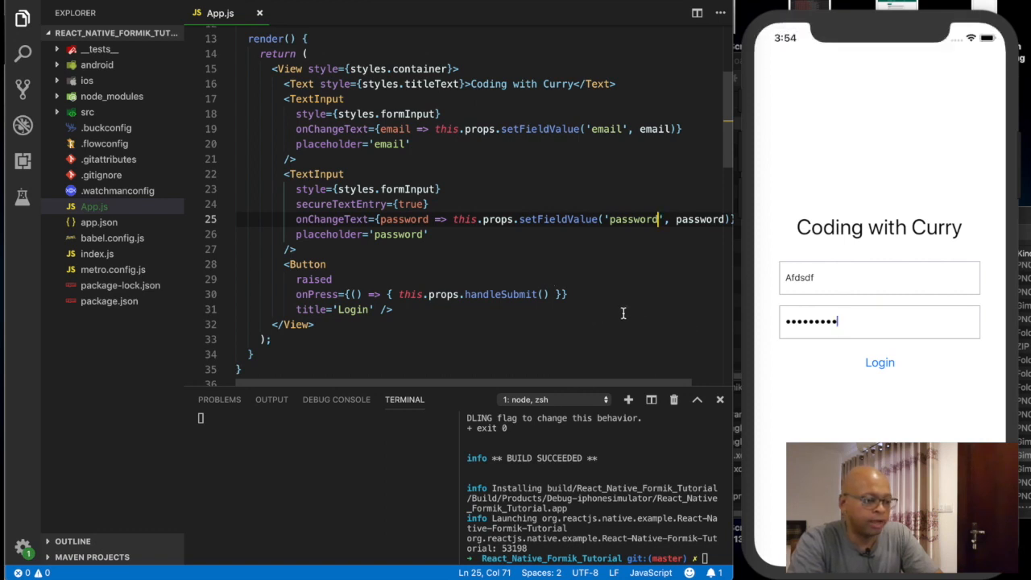
pyautogui.press('cmd+tab')
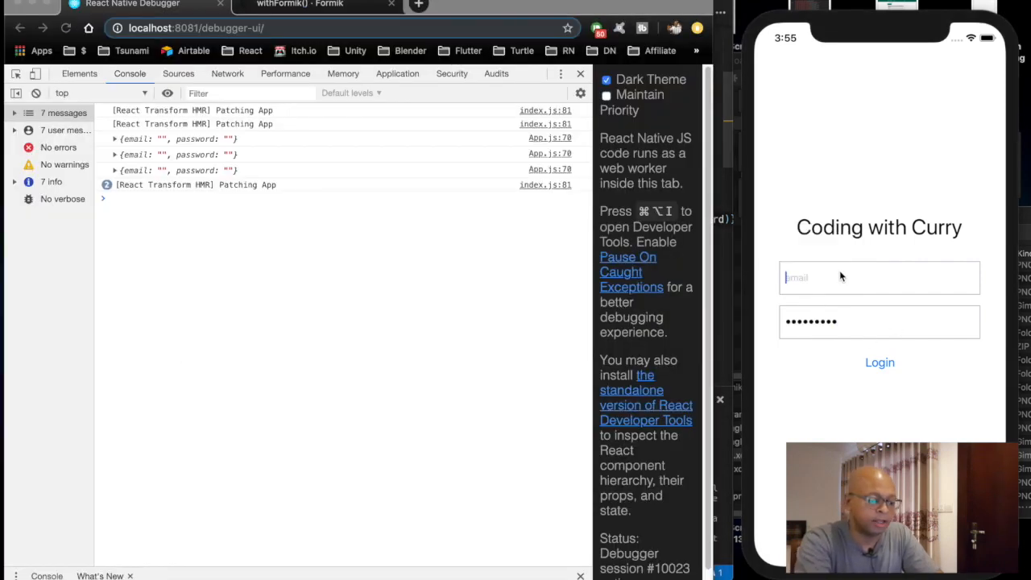
# Enter 'Hello' as email and 'password'/'Byes' as password, submitting Login each time.
pyautogui.write('Hello')
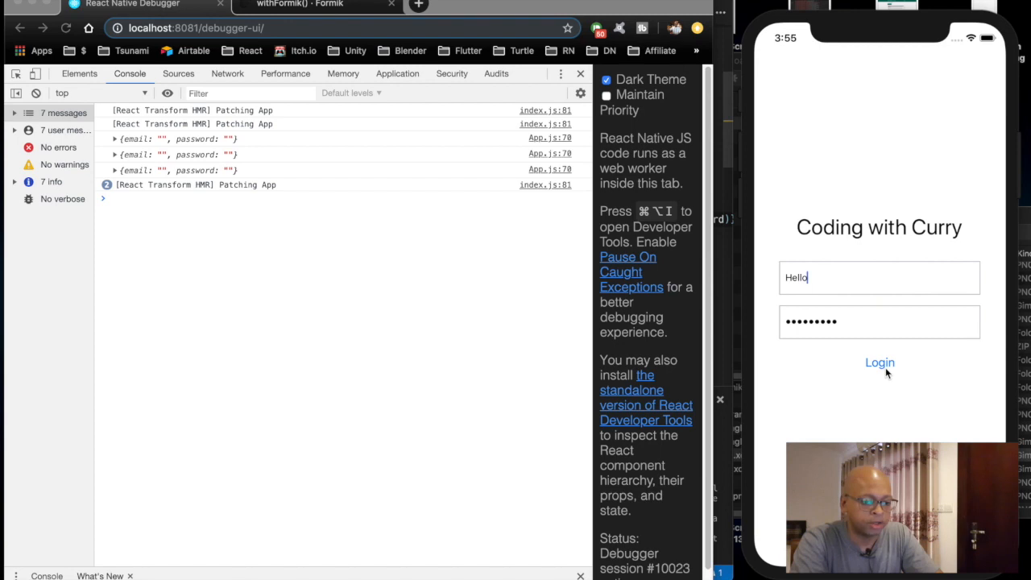
pyautogui.click(880, 362)
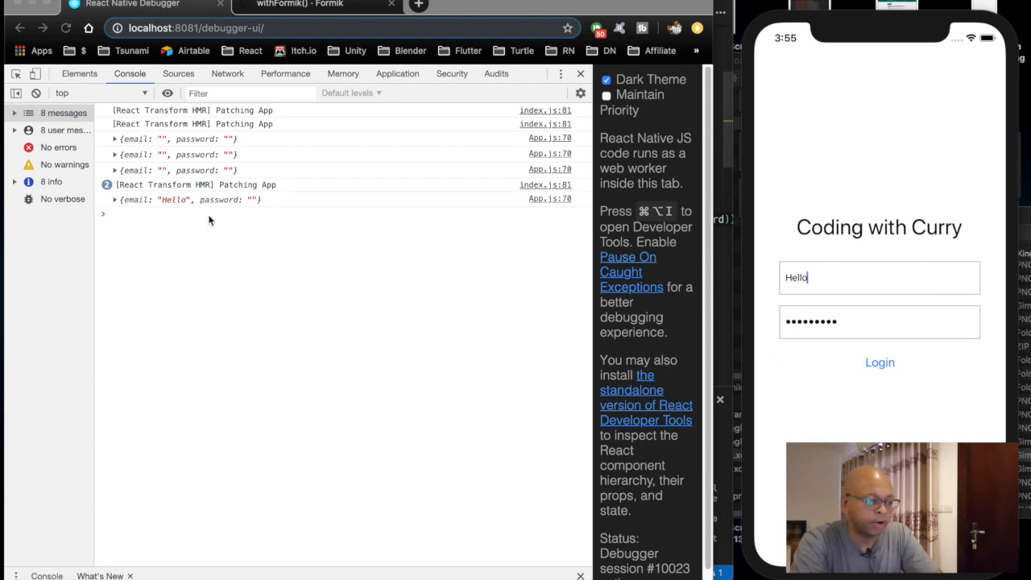
pyautogui.click(879, 321)
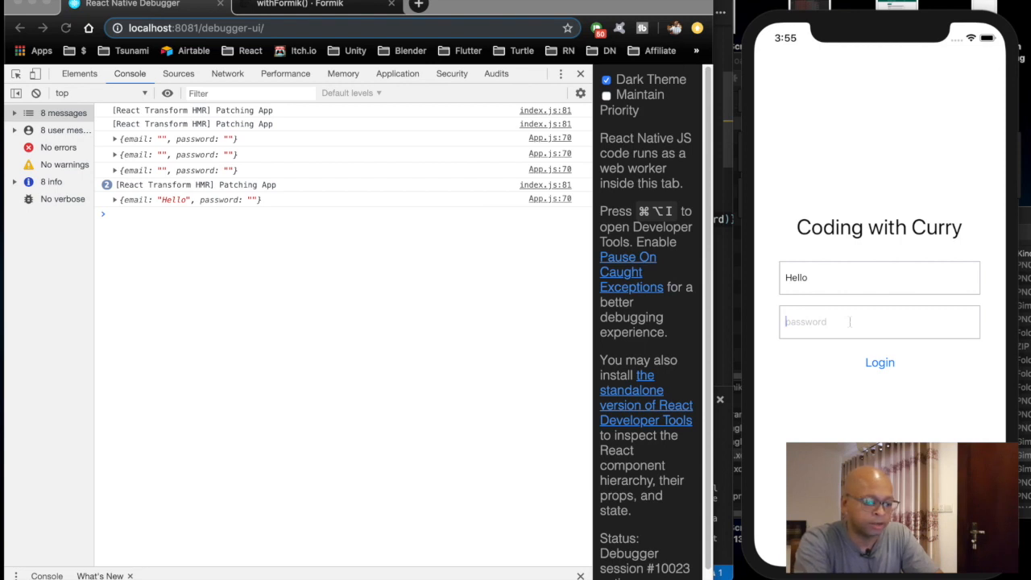
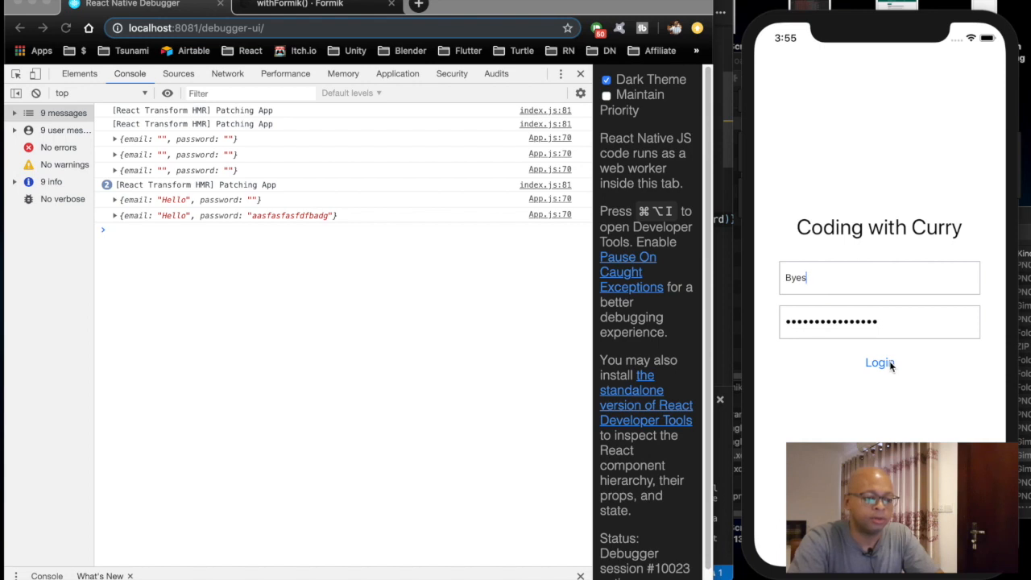
pyautogui.click(879, 363)
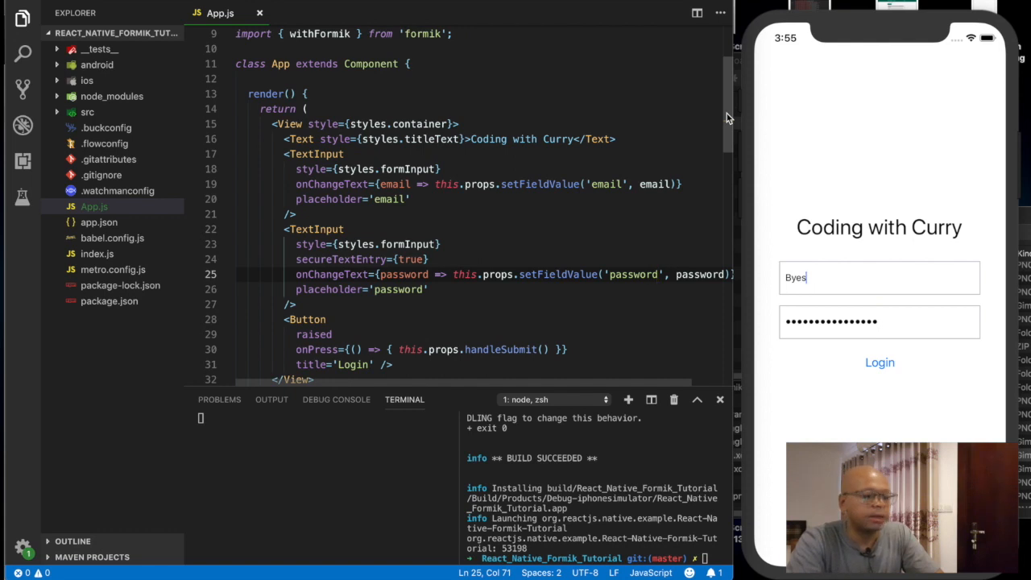
# Insert <Text style={styles.validationText}></Text> after the email TextInput.
pyautogui.scroll(-3)
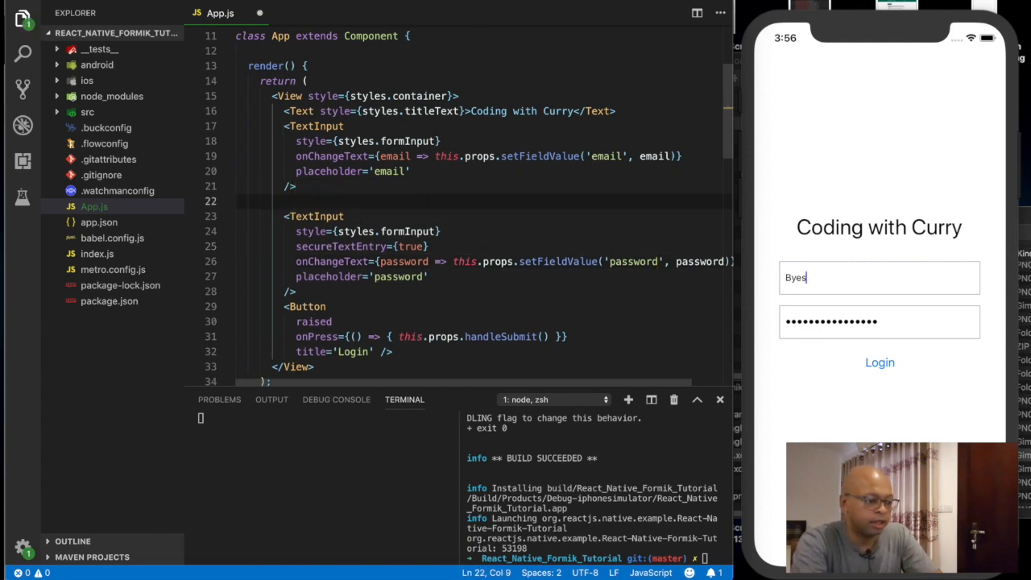
pyautogui.write('<Text')
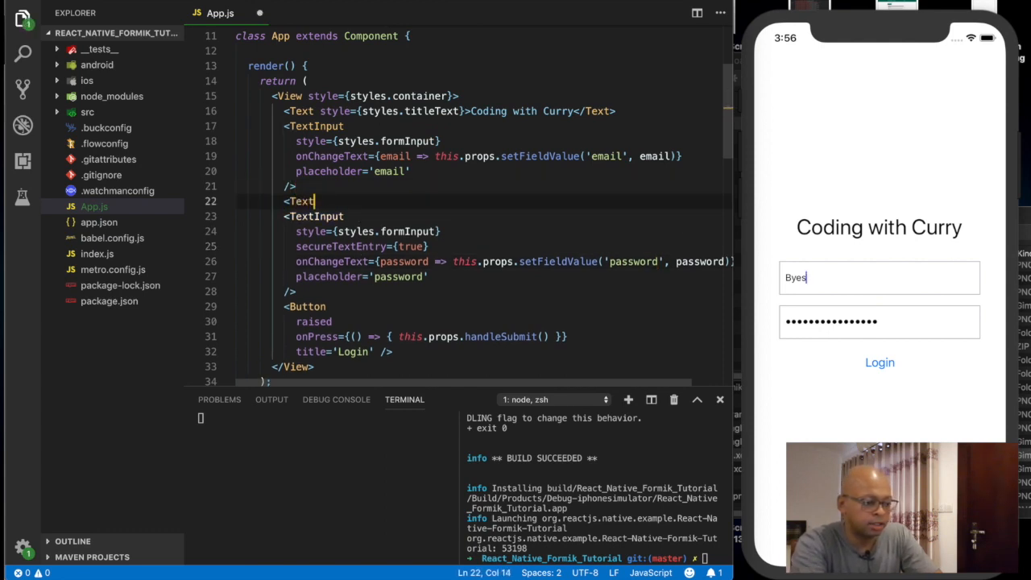
pyautogui.write('style=')
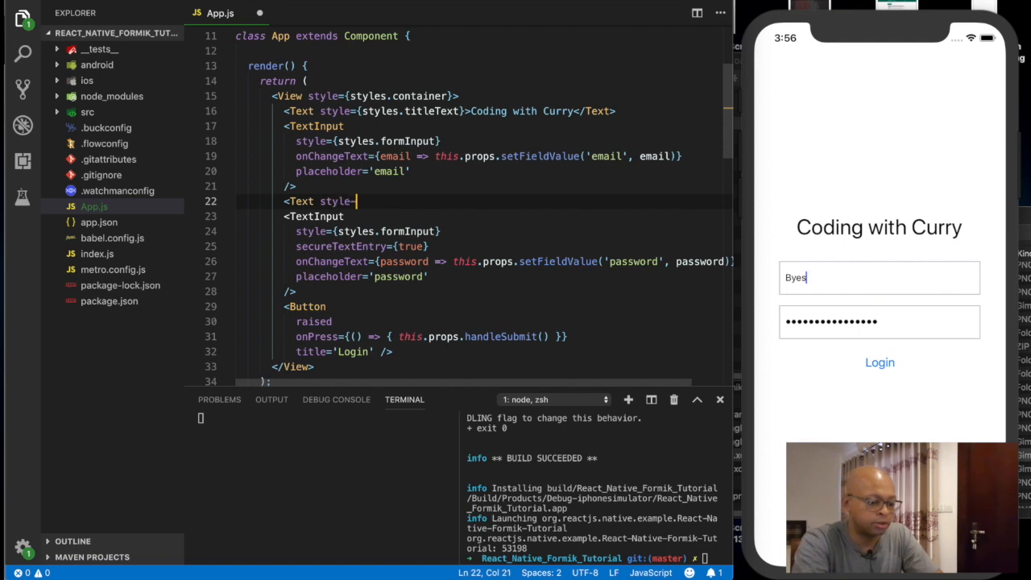
pyautogui.write('{}')
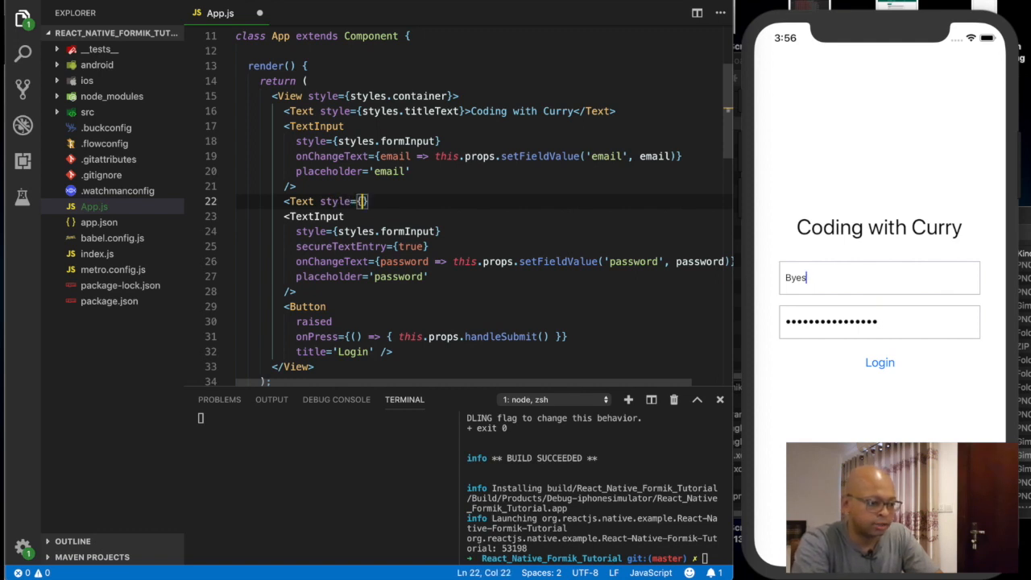
pyautogui.write('styles.validationText')
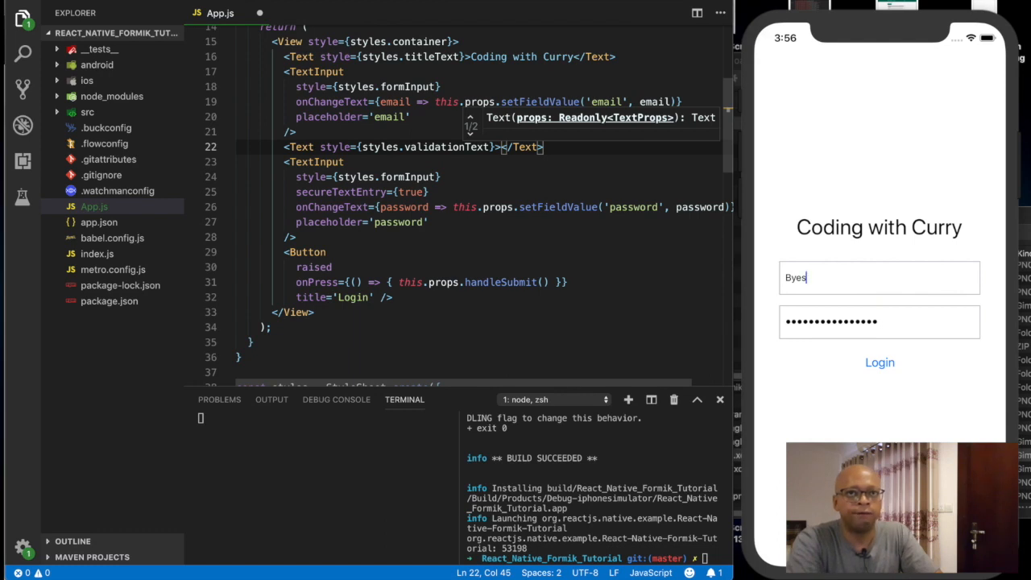
pyautogui.moveTo(406, 453)
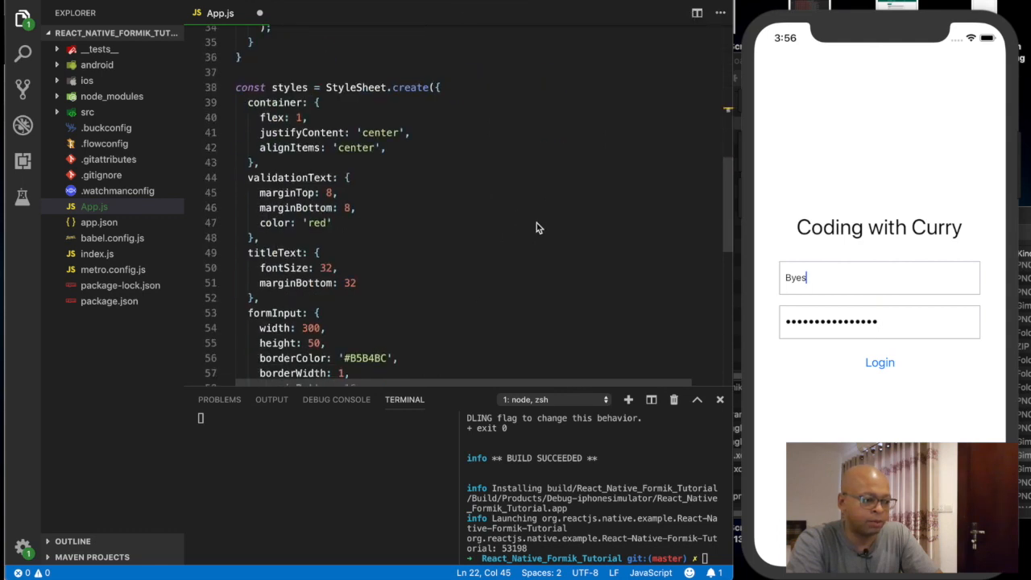
pyautogui.scroll(-3)
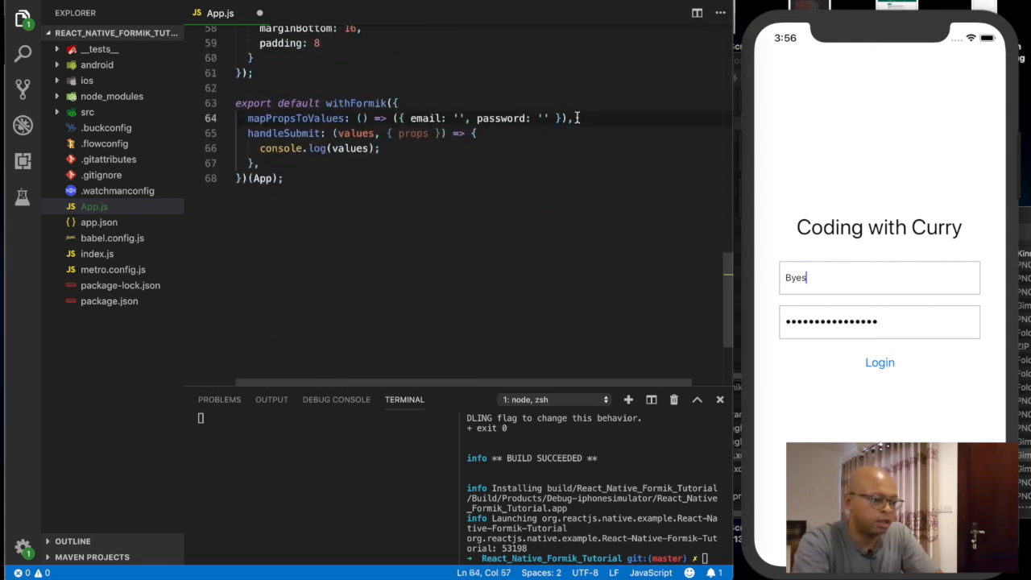
# Add validate: (values, props) => { const errors = {} } to withFormik's options.
pyautogui.write('validate: (values, props) => {')
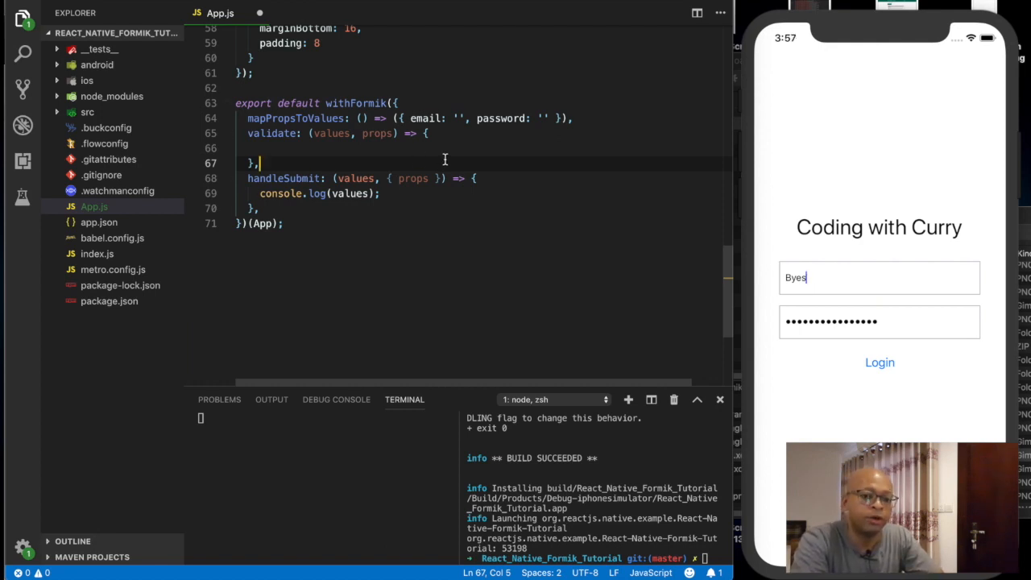
pyautogui.click(427, 133)
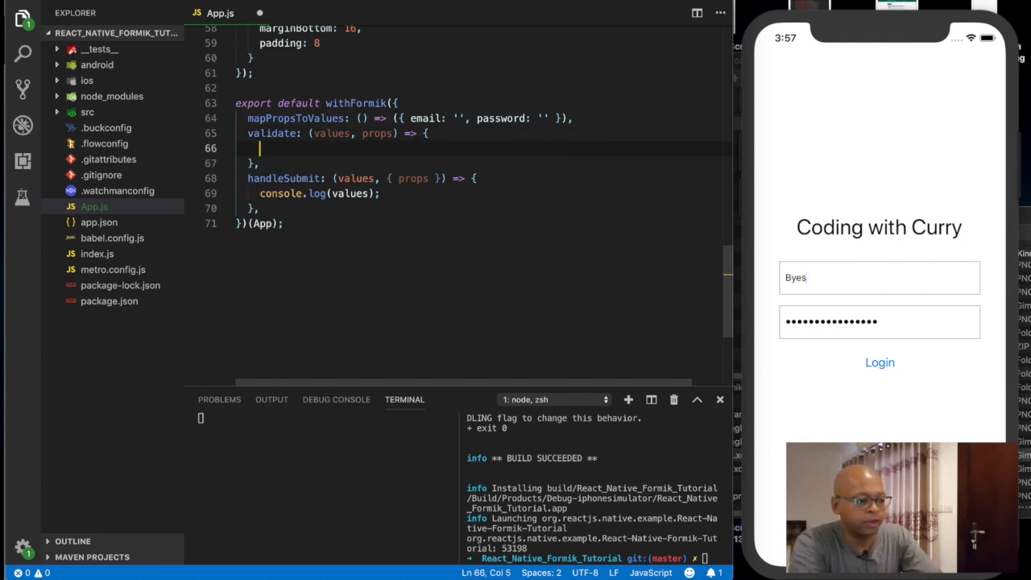
pyautogui.write('const errors')
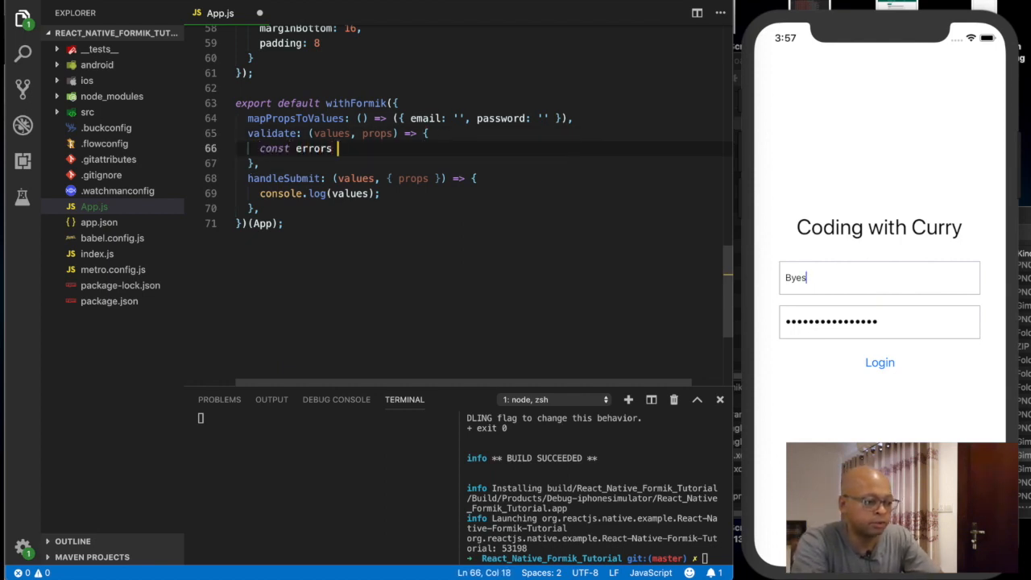
pyautogui.write('= {}')
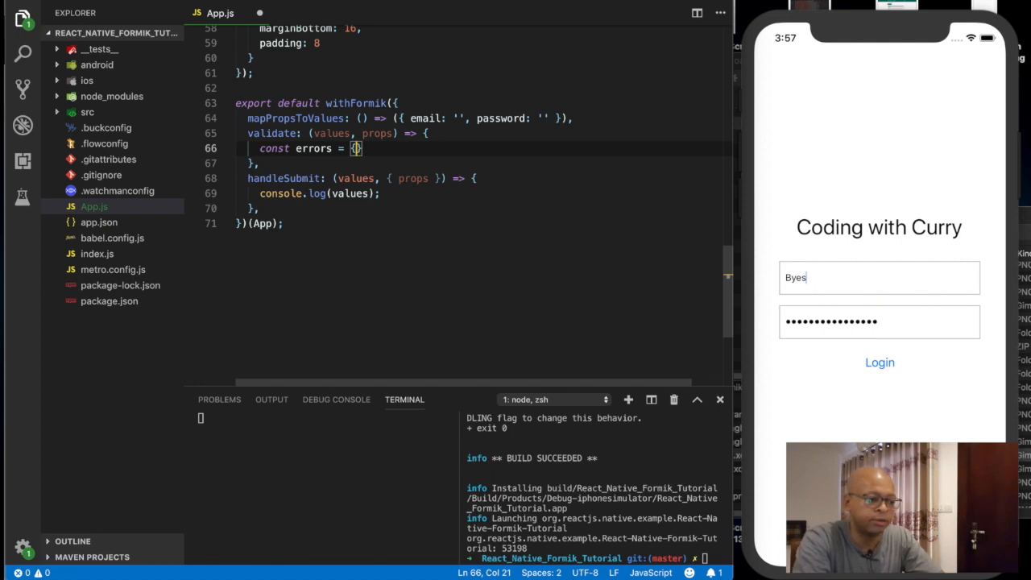
pyautogui.press('enter')
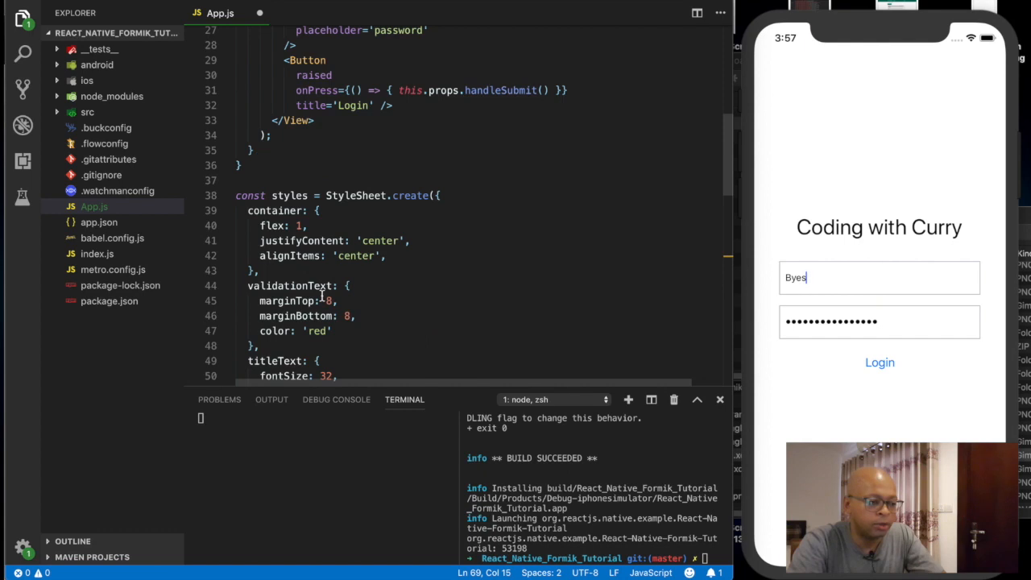
# Add password checks setting 'Password Required' and a 10-character minimum error.
pyautogui.scroll(-3)
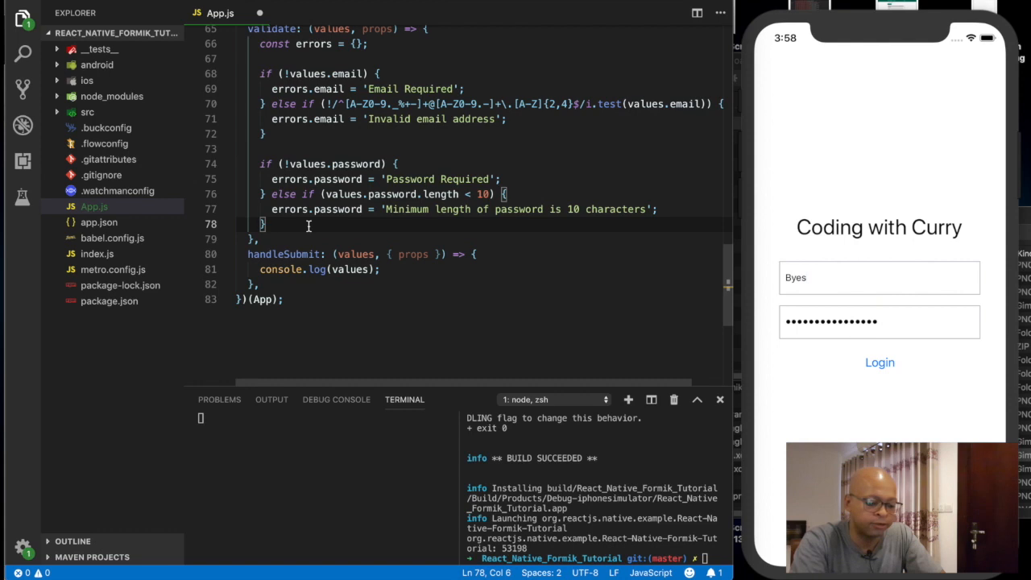
pyautogui.press('enter')
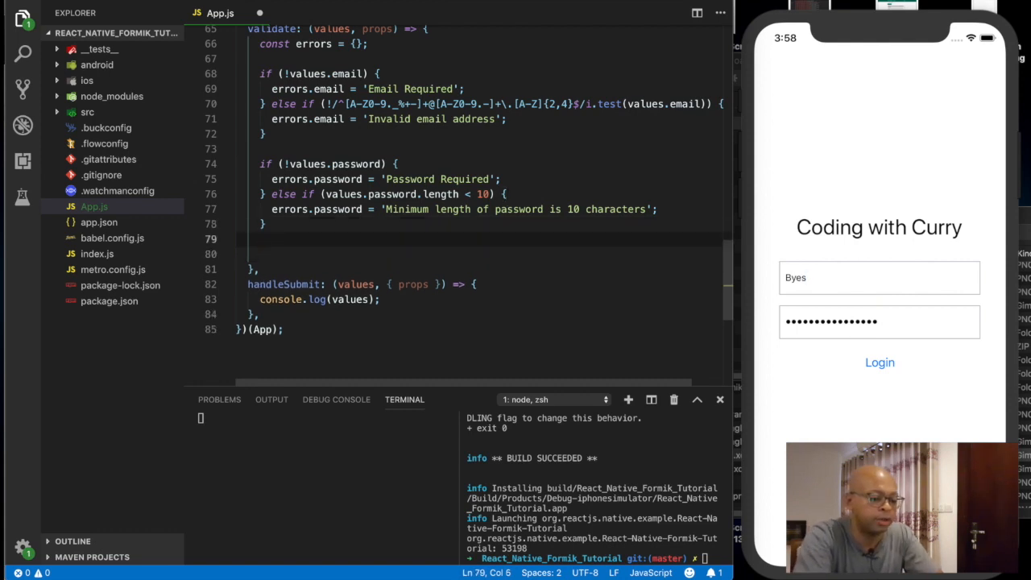
# End the validate function with 'return errors;' so it returns the errors object.
pyautogui.write('r')
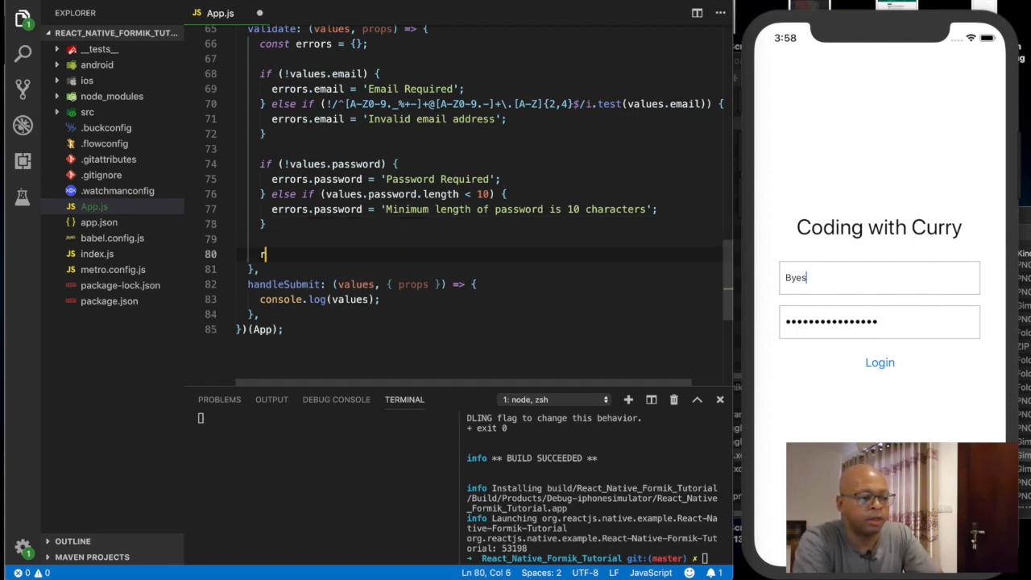
pyautogui.write('eturn erro')
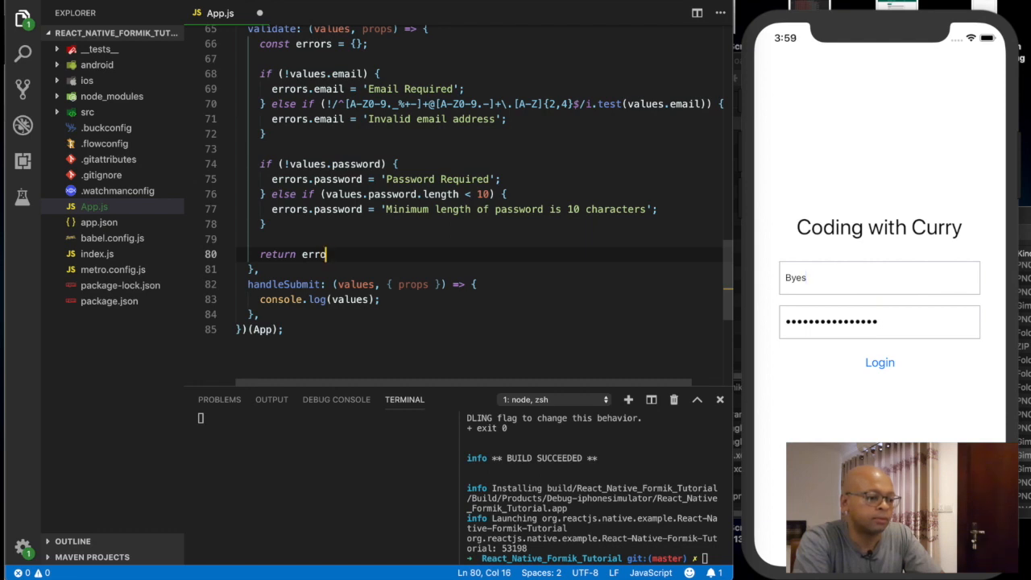
pyautogui.write('rs;')
pyautogui.write('<Text style={styles.validationText}>{</Text>')
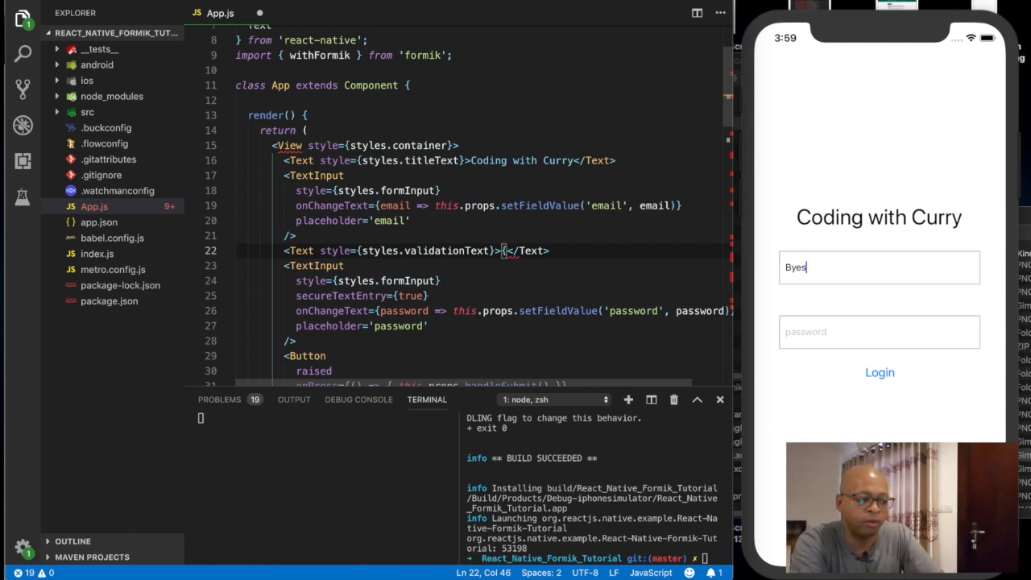
# Show {this.props.errors.email} and {this.props.errors.password} in Text elements below their inputs.
pyautogui.write('this.props')
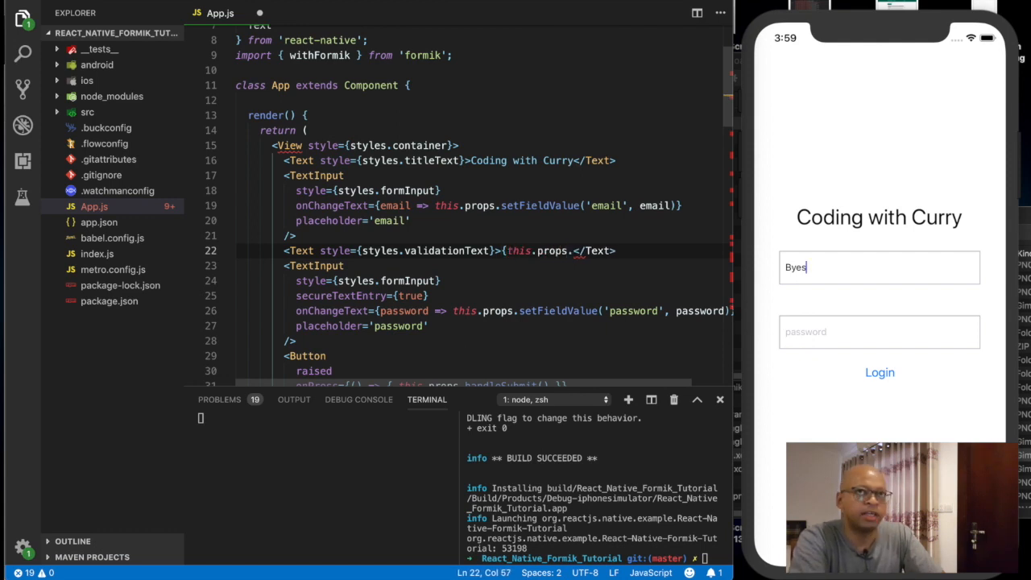
pyautogui.write('.')
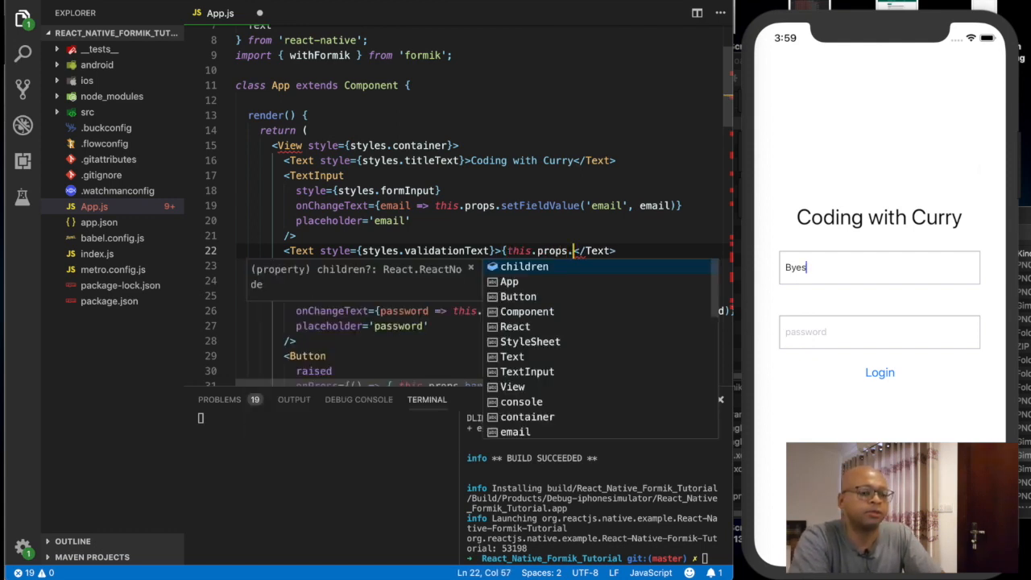
pyautogui.write('d')
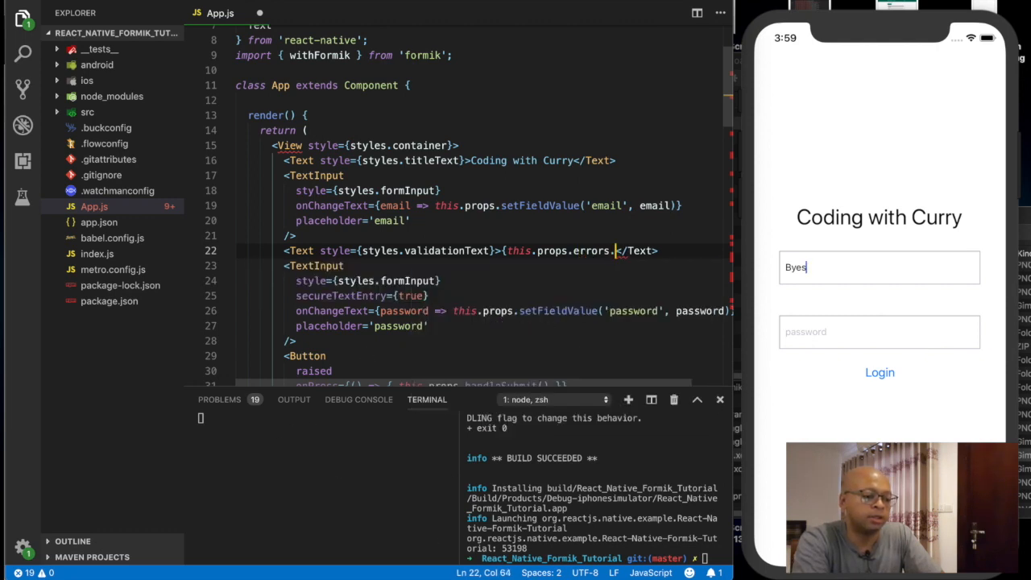
pyautogui.write('email}')
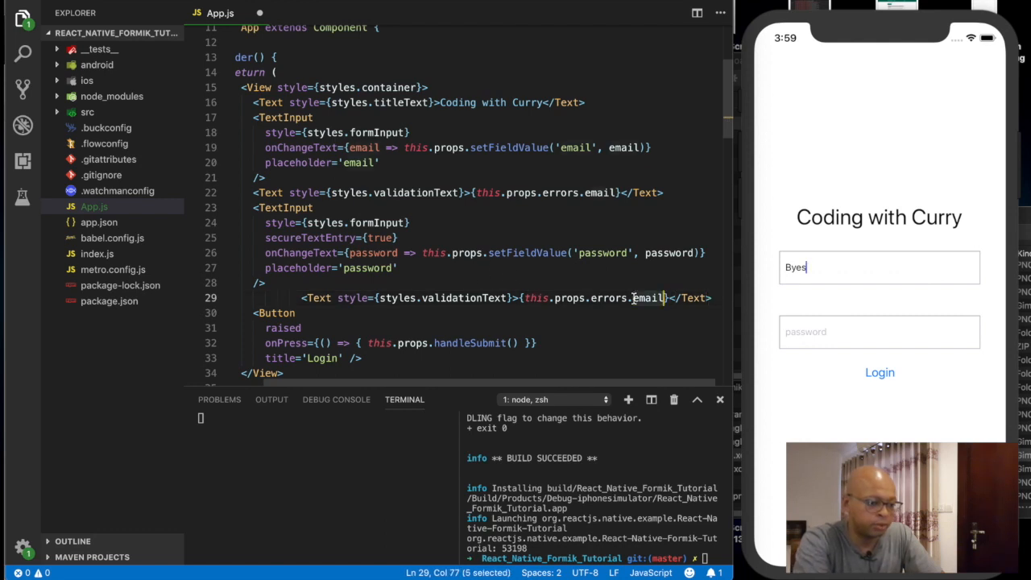
pyautogui.write('password')
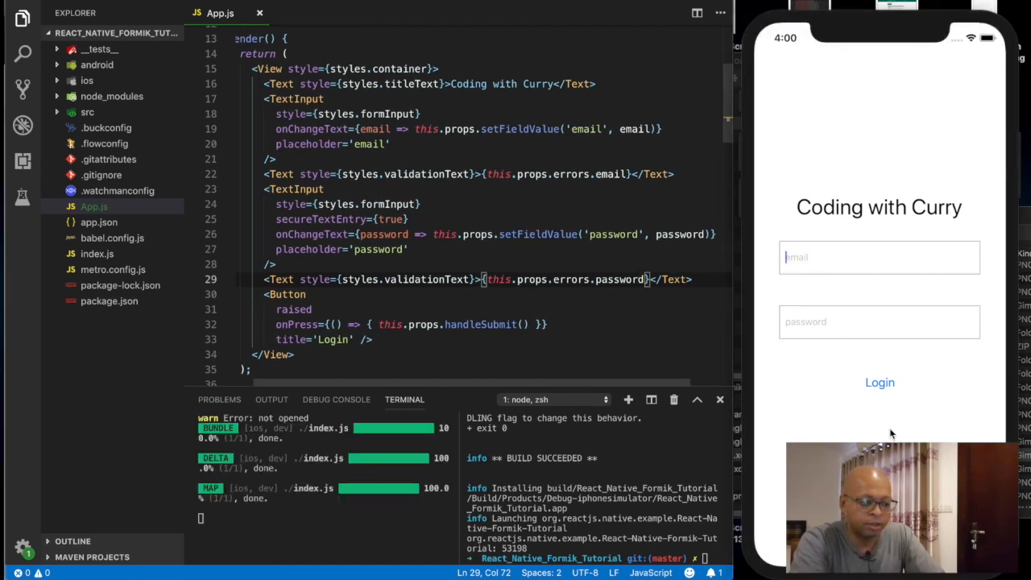
# Submit the empty login form to show red Email Required and Password Required messages.
pyautogui.click(880, 382)
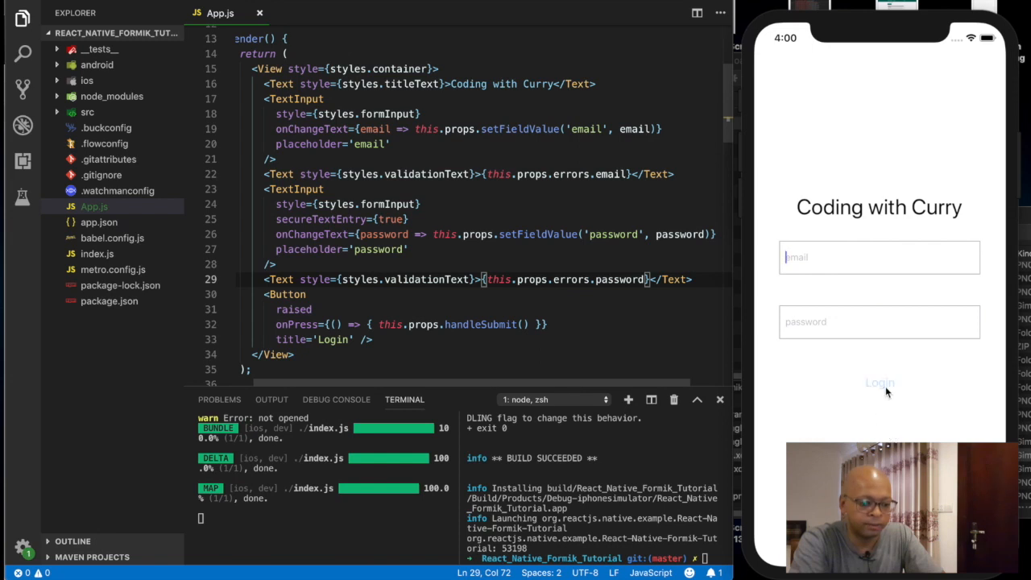
pyautogui.click(880, 383)
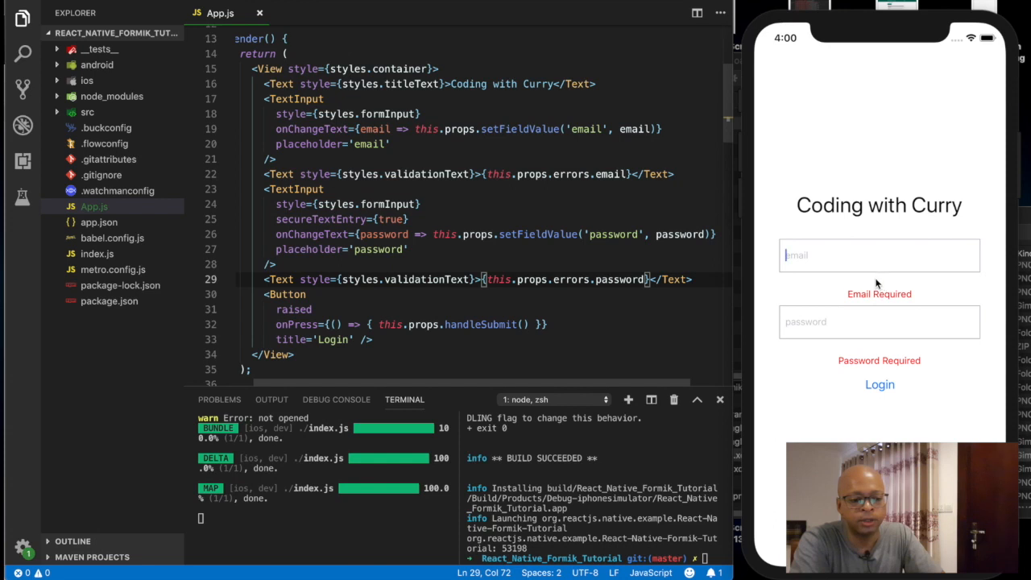
pyautogui.moveTo(772, 309)
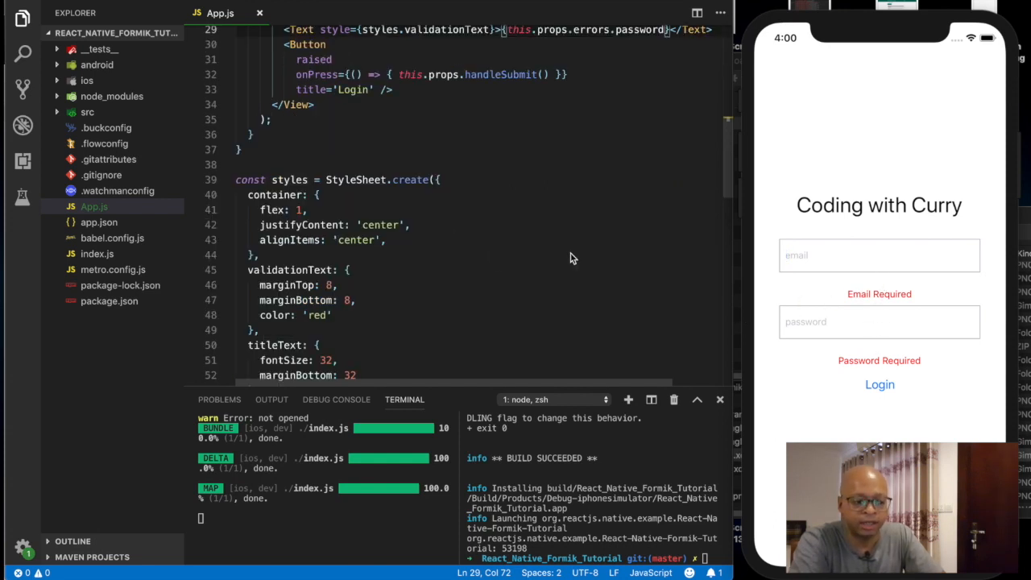
pyautogui.moveTo(337, 304)
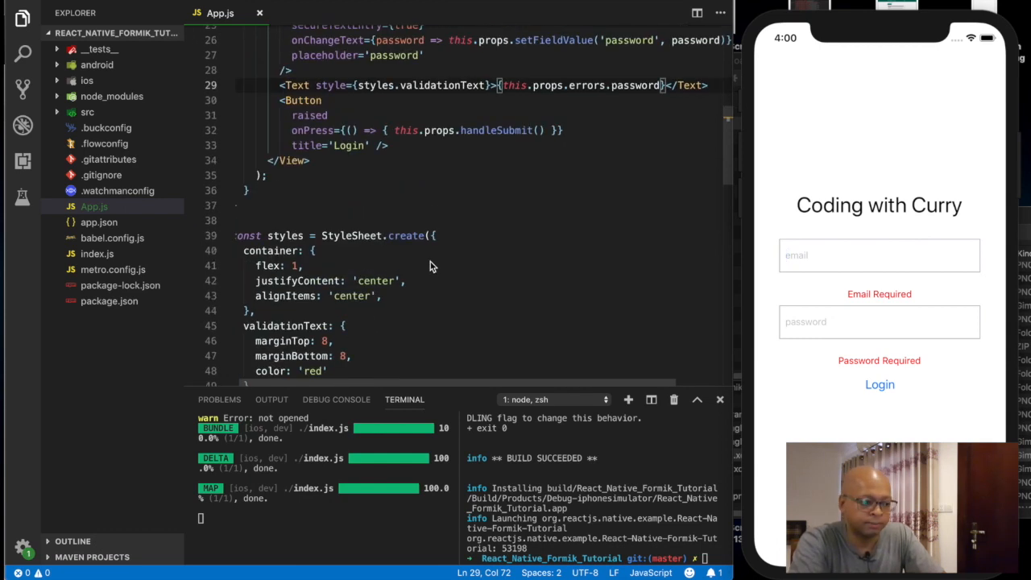
pyautogui.scroll(-3)
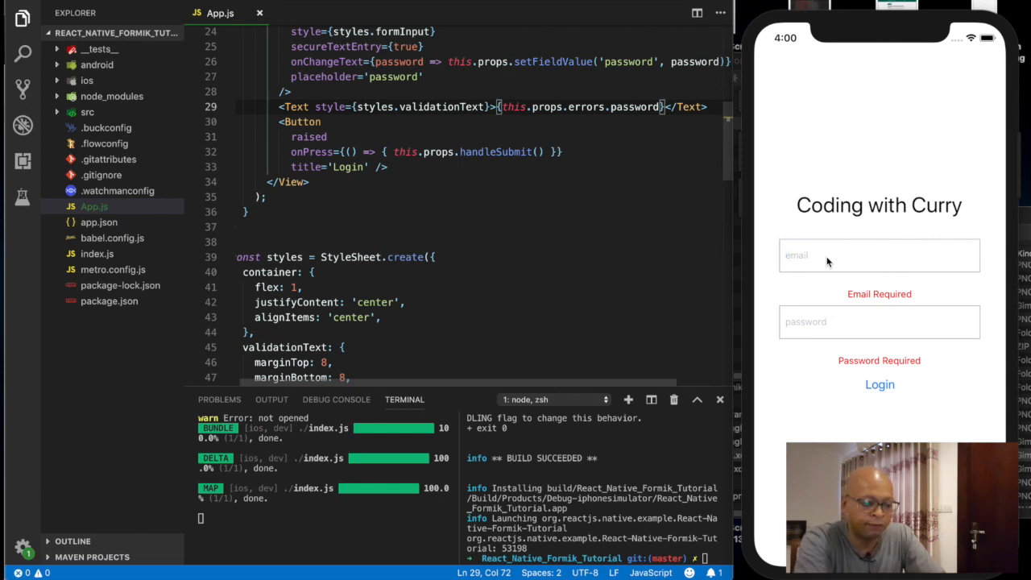
# Type a malformed email into the email field to trigger Invalid email address.
pyautogui.write('Ad')
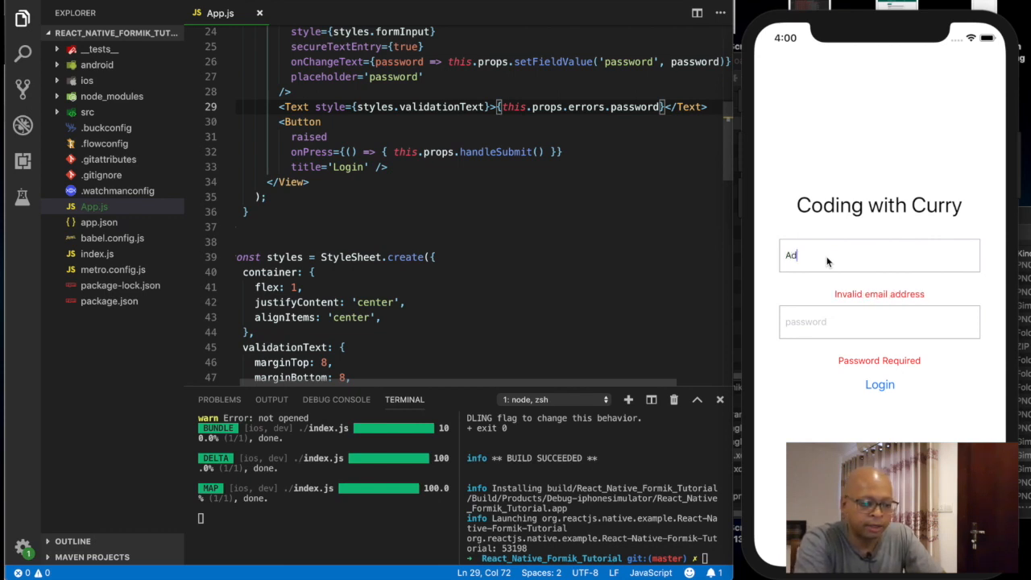
pyautogui.write('fad')
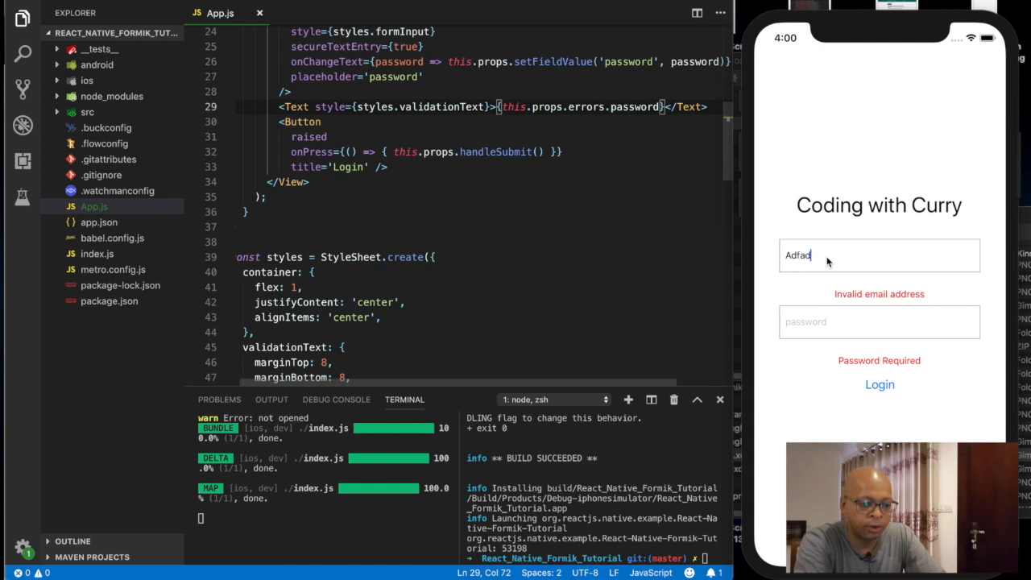
pyautogui.write('fdaf')
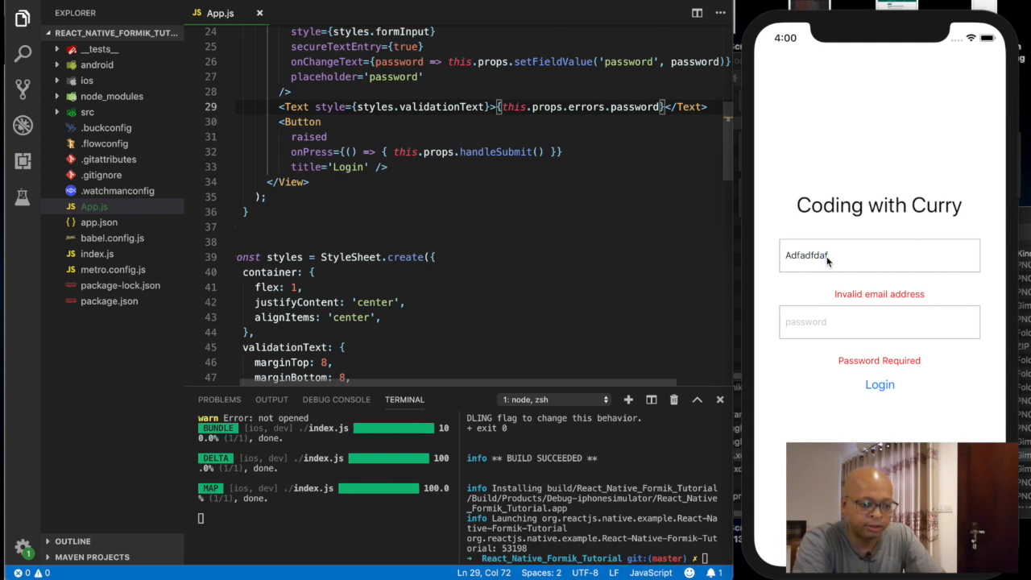
pyautogui.press('Backspace')
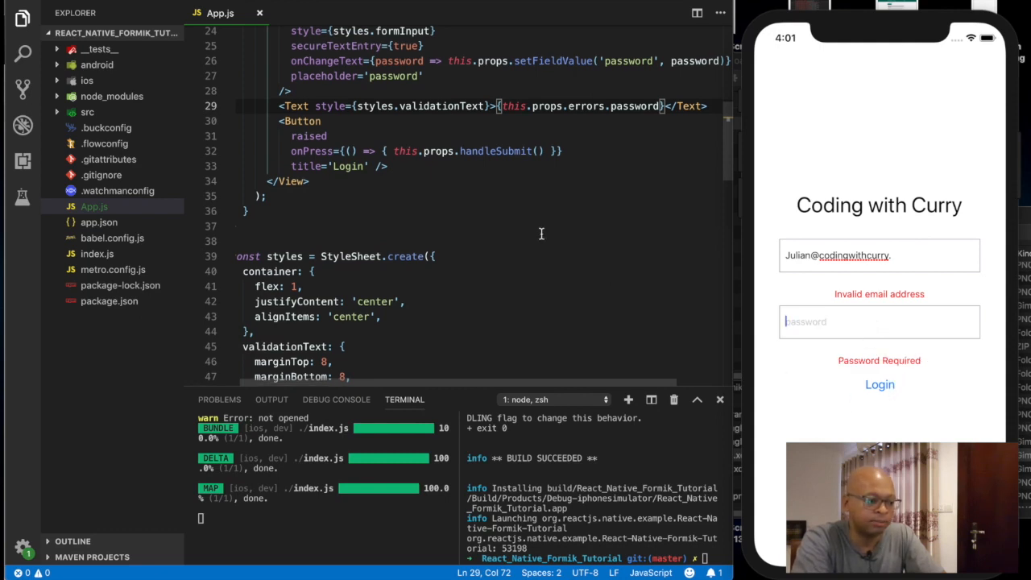
pyautogui.scroll(-3)
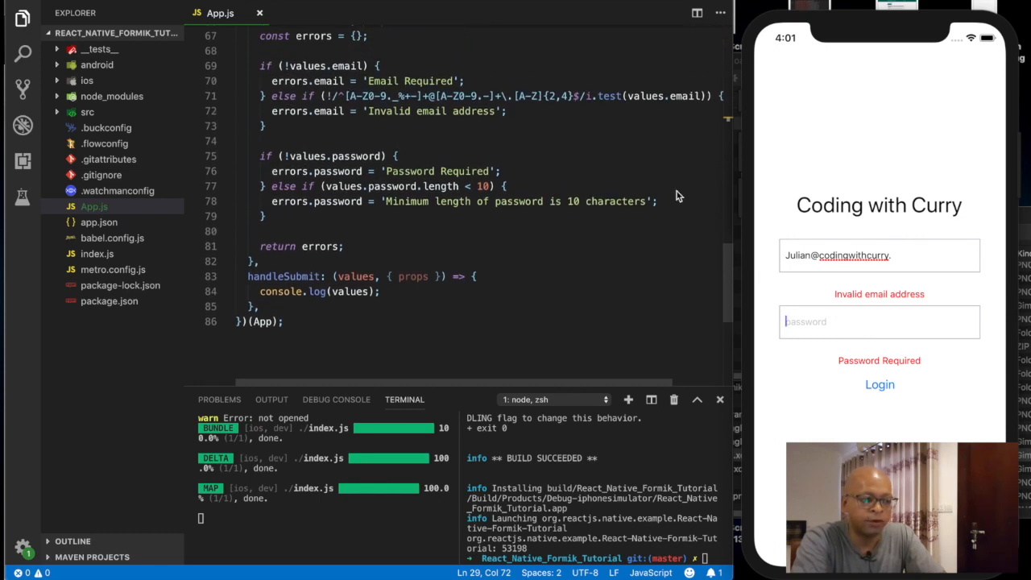
pyautogui.moveTo(571, 159)
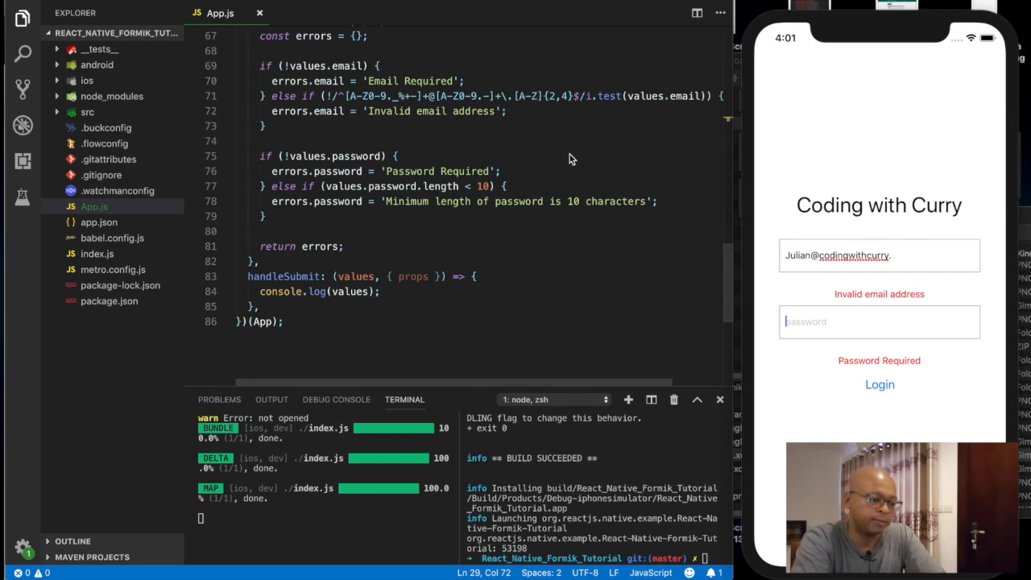
pyautogui.press('cmd+tab')
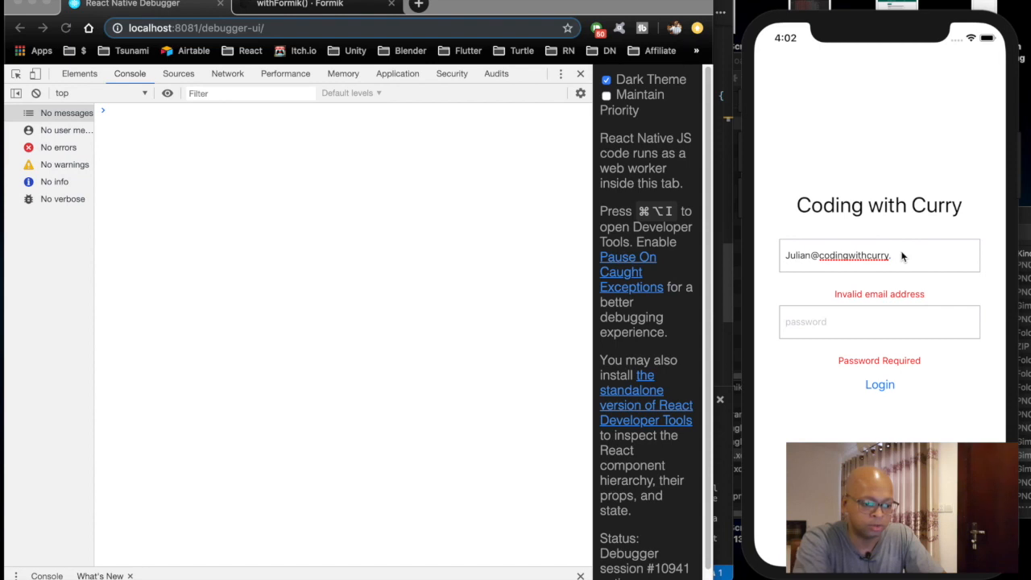
# Enter a long password and submit the login form to clear the validation errors.
pyautogui.write('•••••••a')
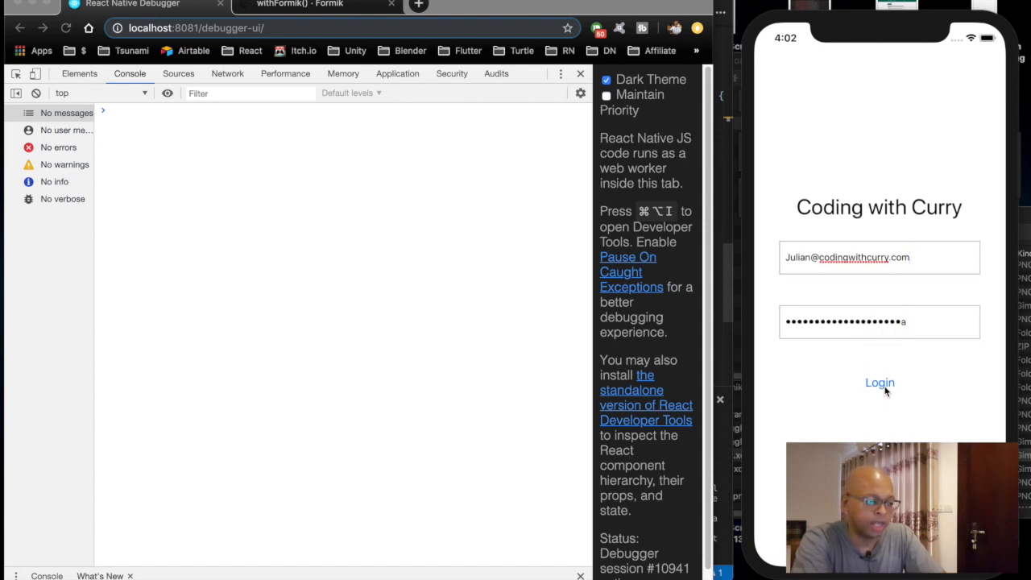
pyautogui.click(880, 383)
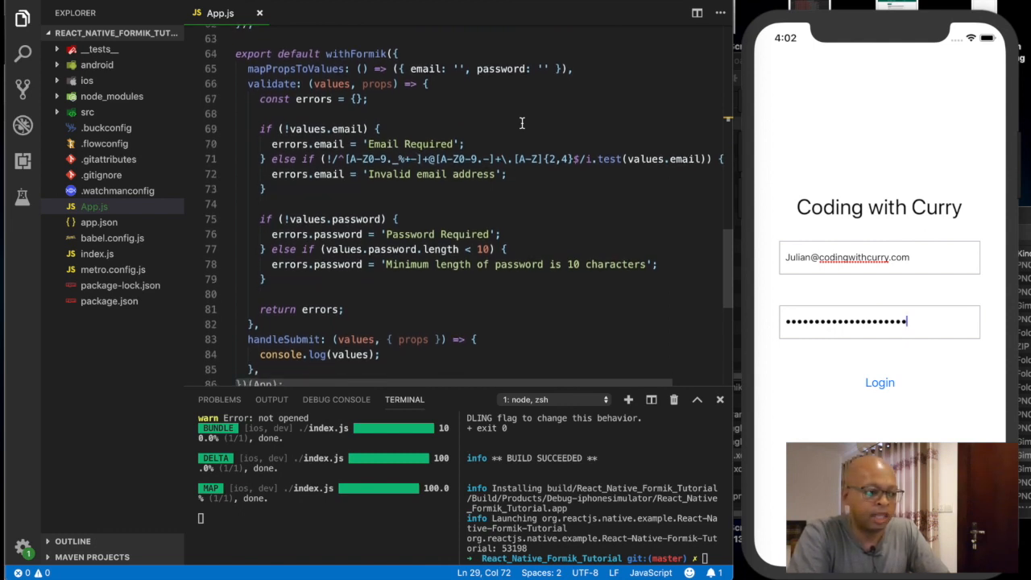
pyautogui.moveTo(305, 68)
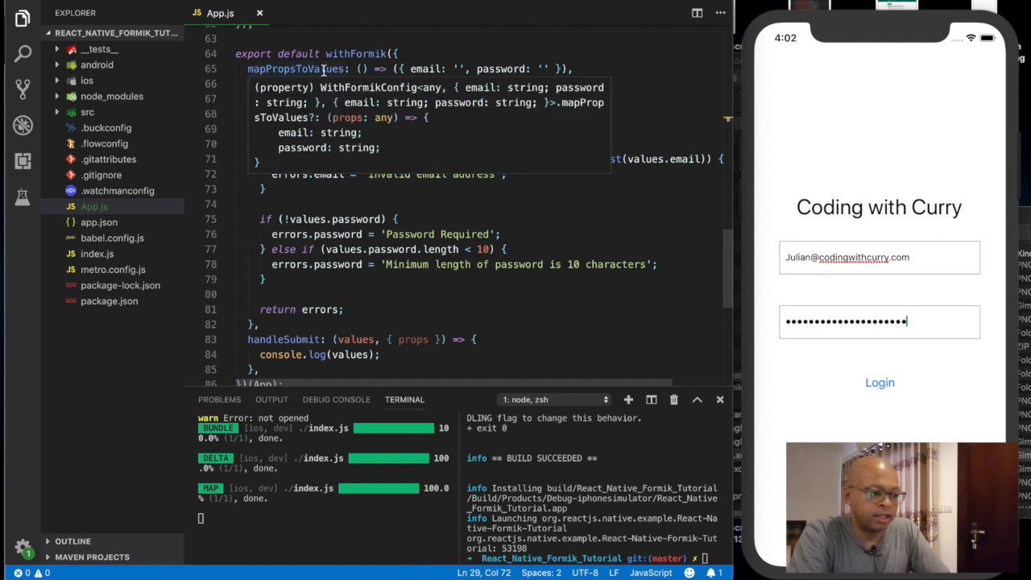
pyautogui.doubleClick(296, 68)
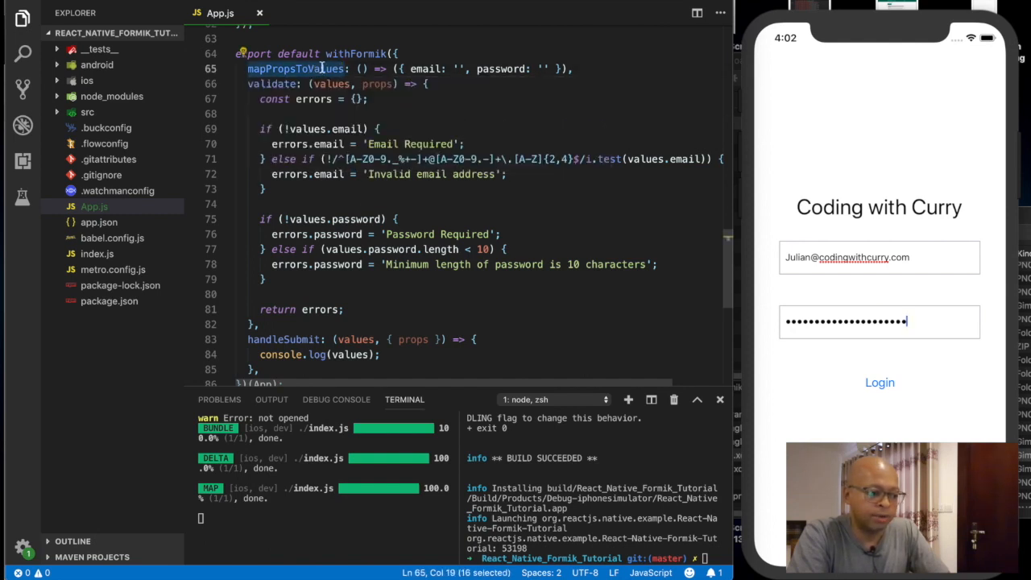
pyautogui.moveTo(296, 69)
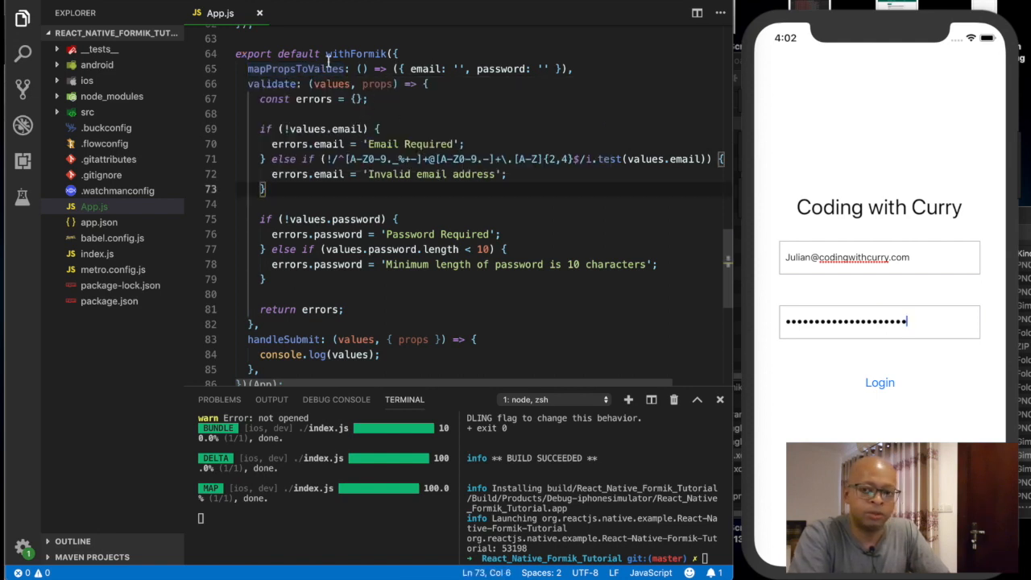
pyautogui.click(312, 68)
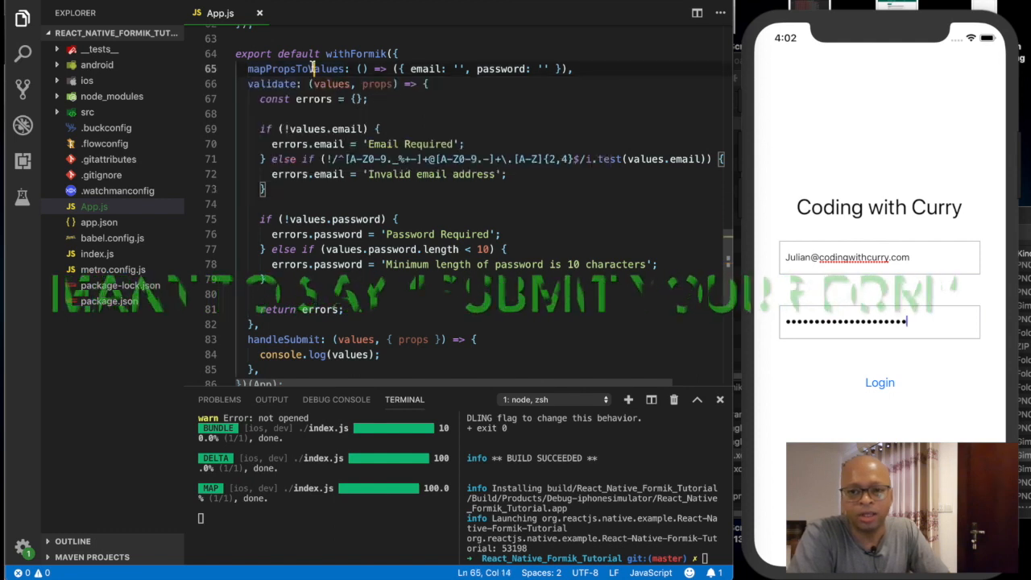